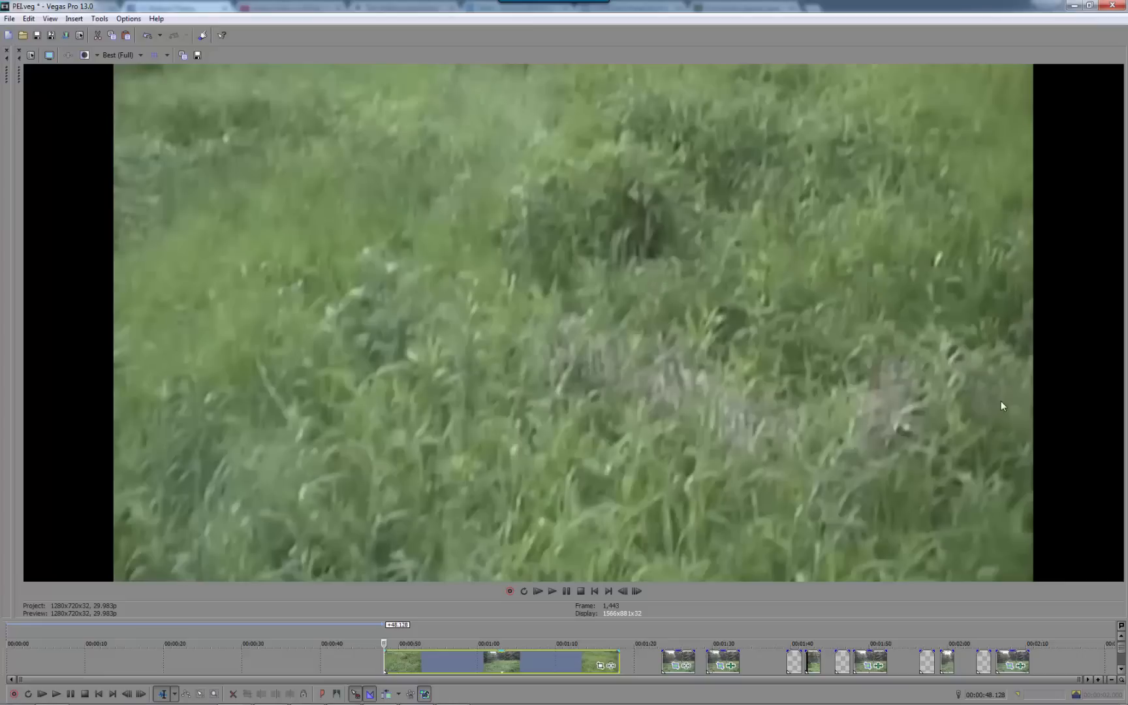
mouse_move(968, 411)
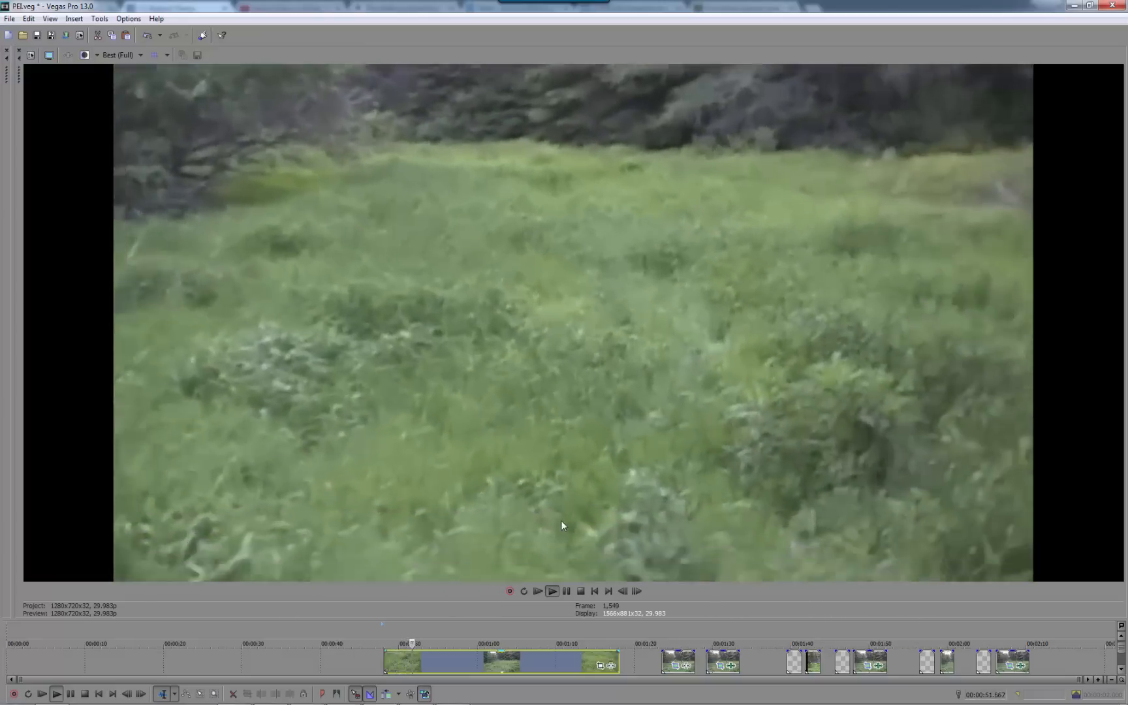
- Replay the first grassy-field clip several times in the preview
click(553, 590)
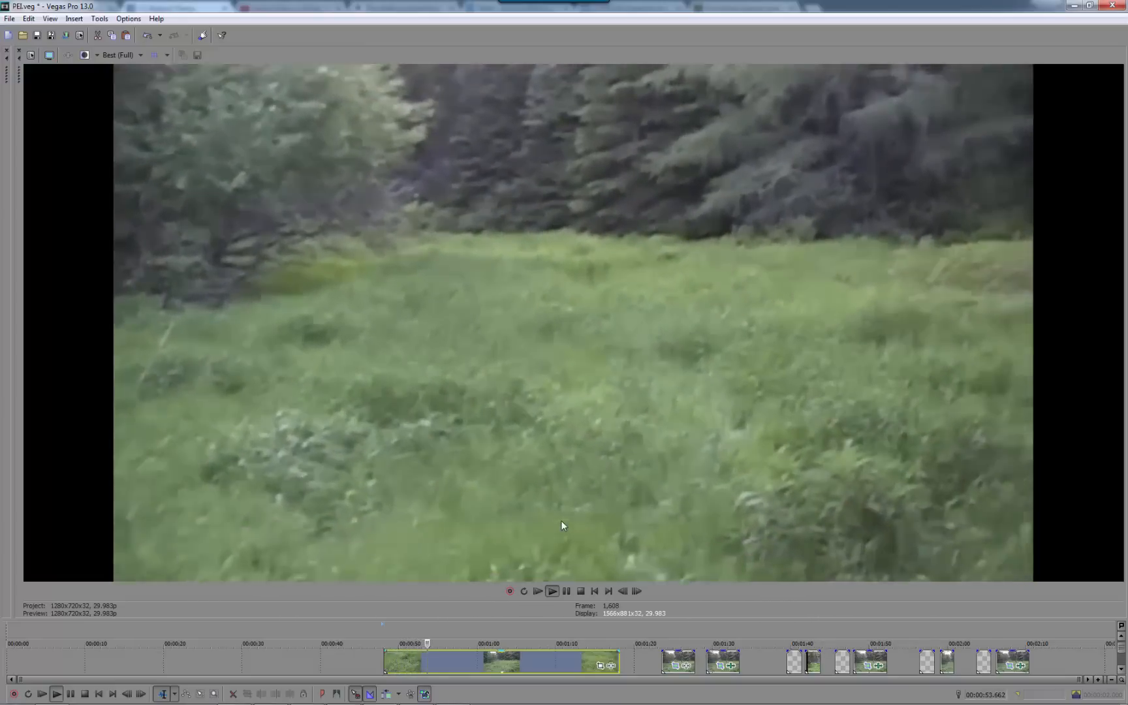
click(552, 590)
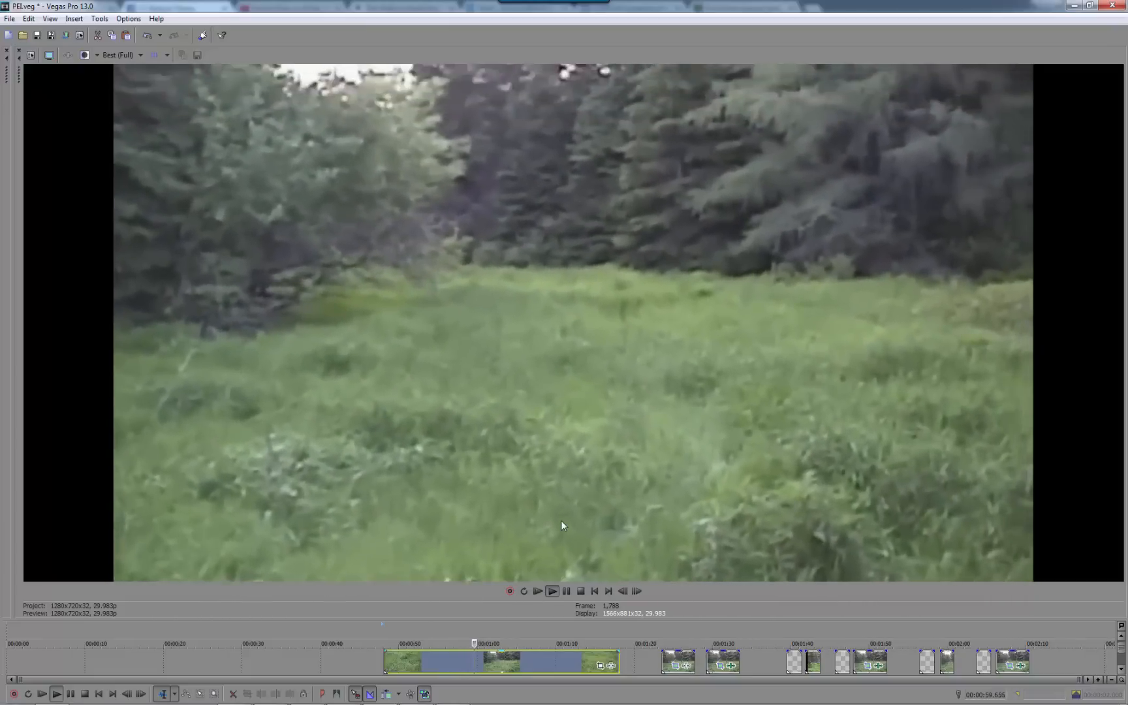
click(551, 590)
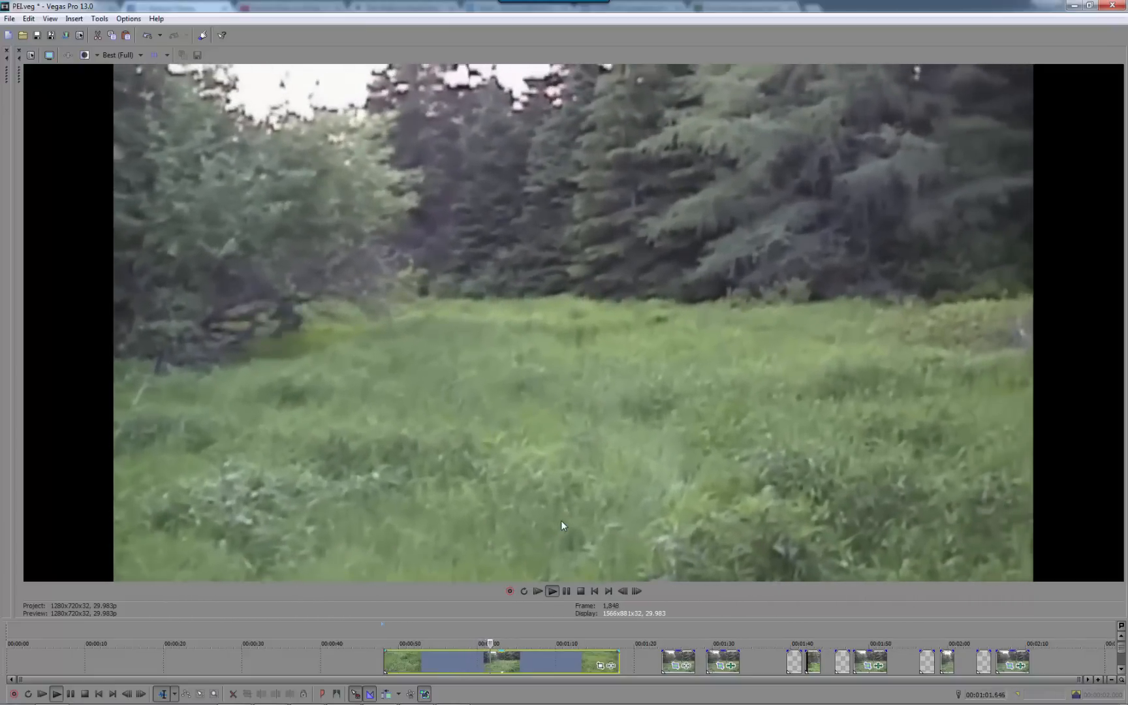
click(552, 590)
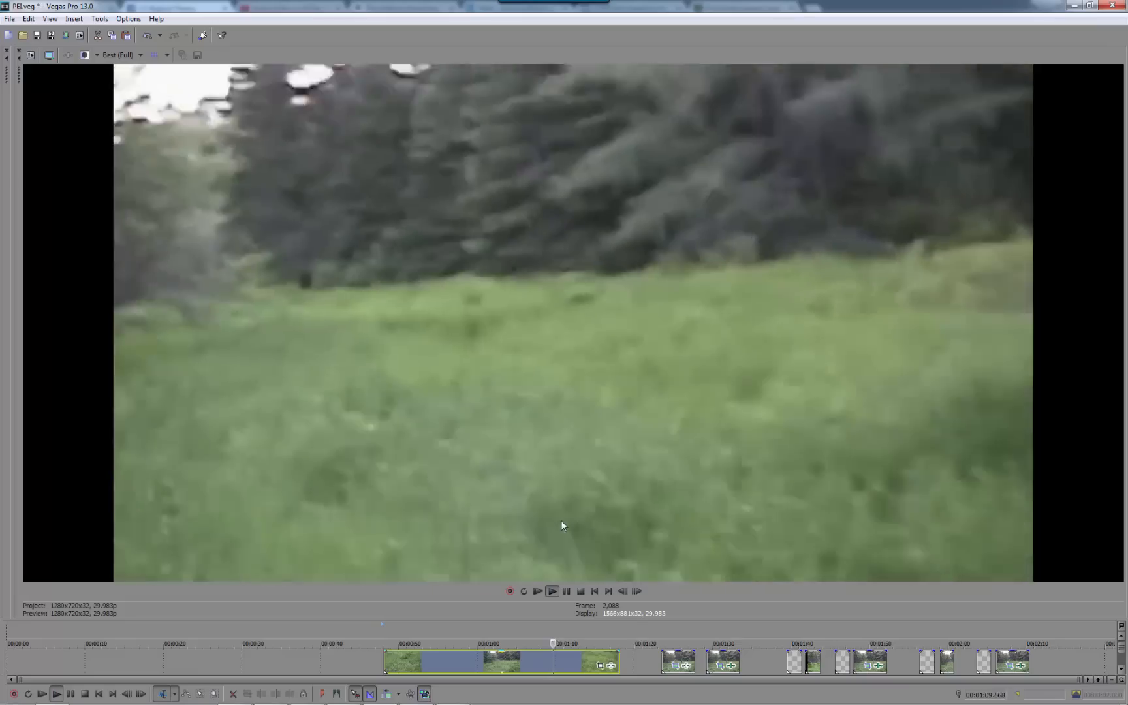
click(551, 590)
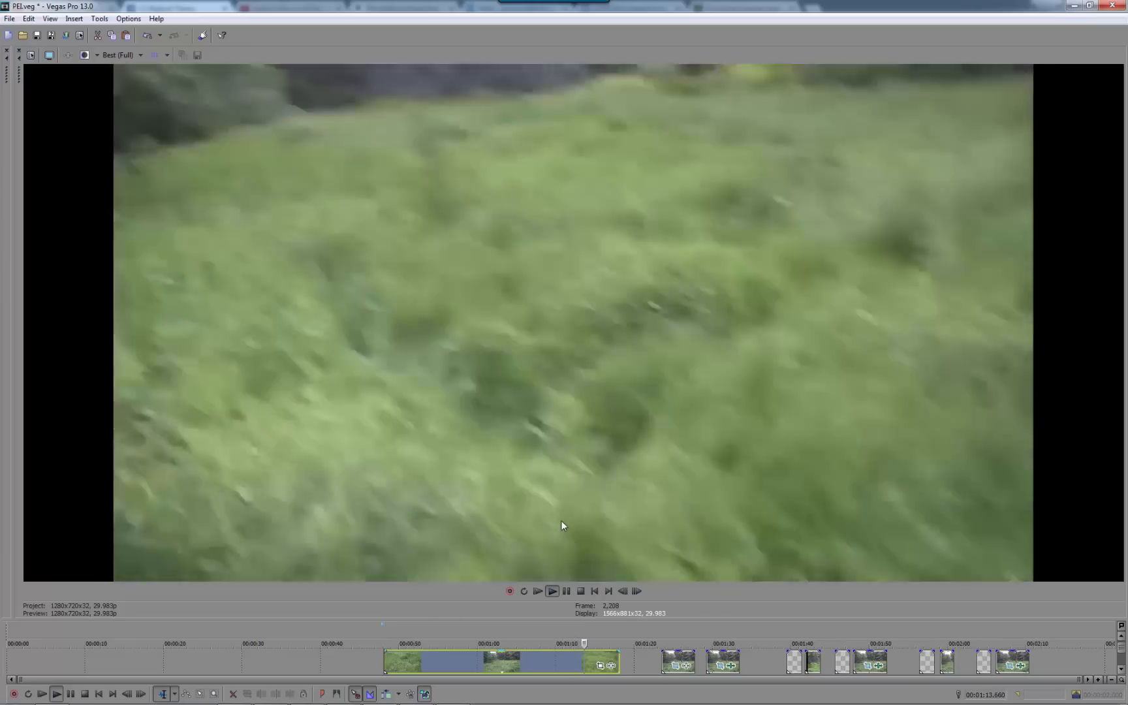
click(552, 590)
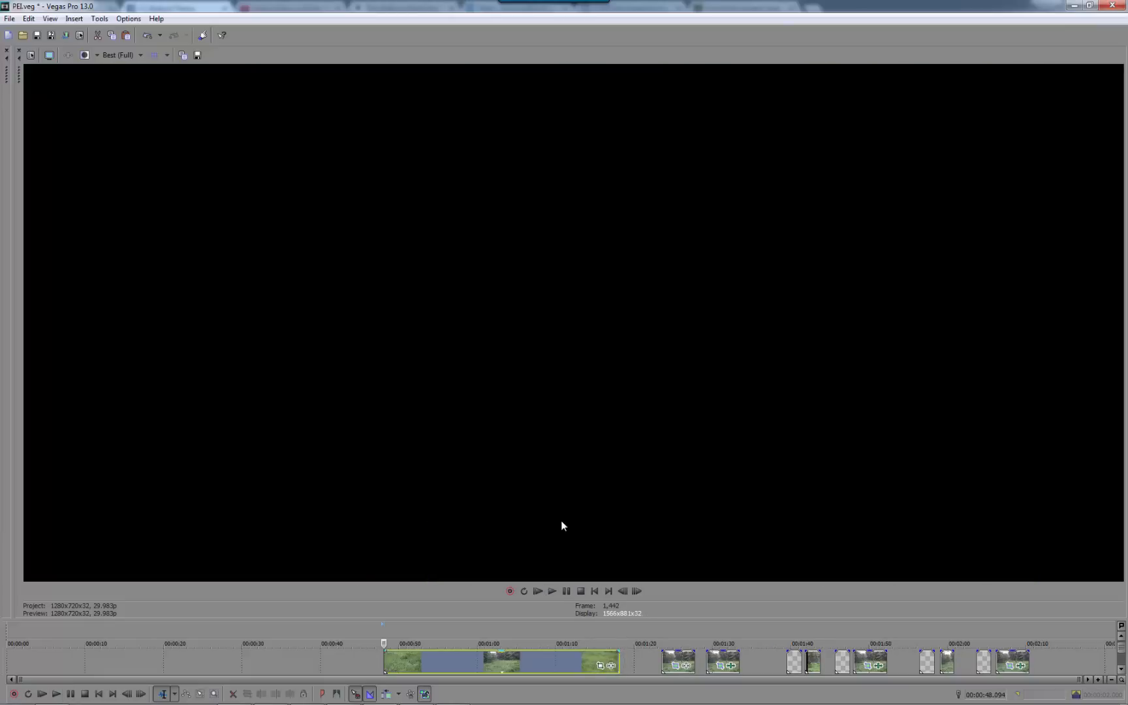
click(551, 590)
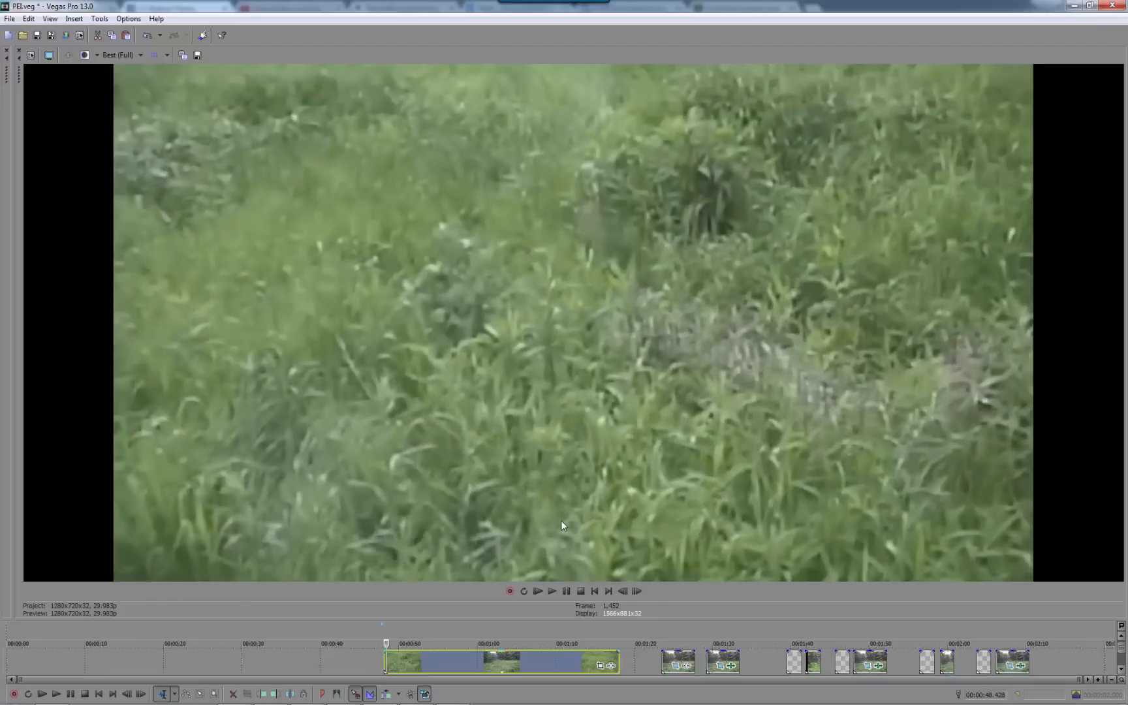
click(536, 590)
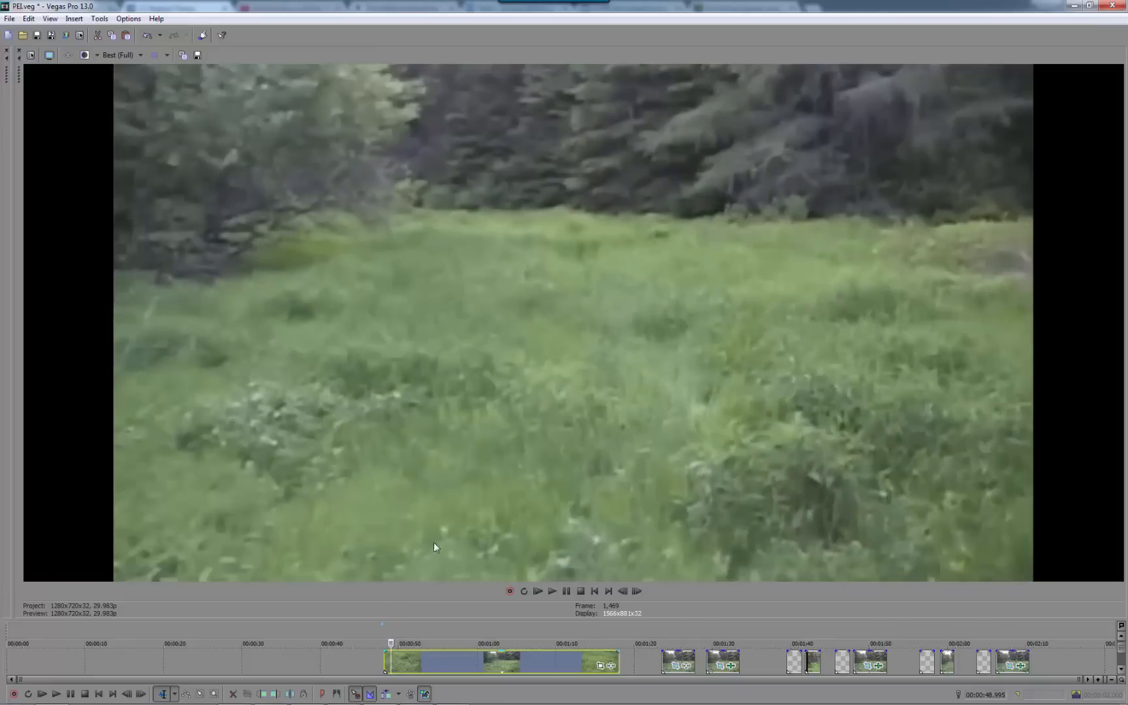
mouse_move(685, 369)
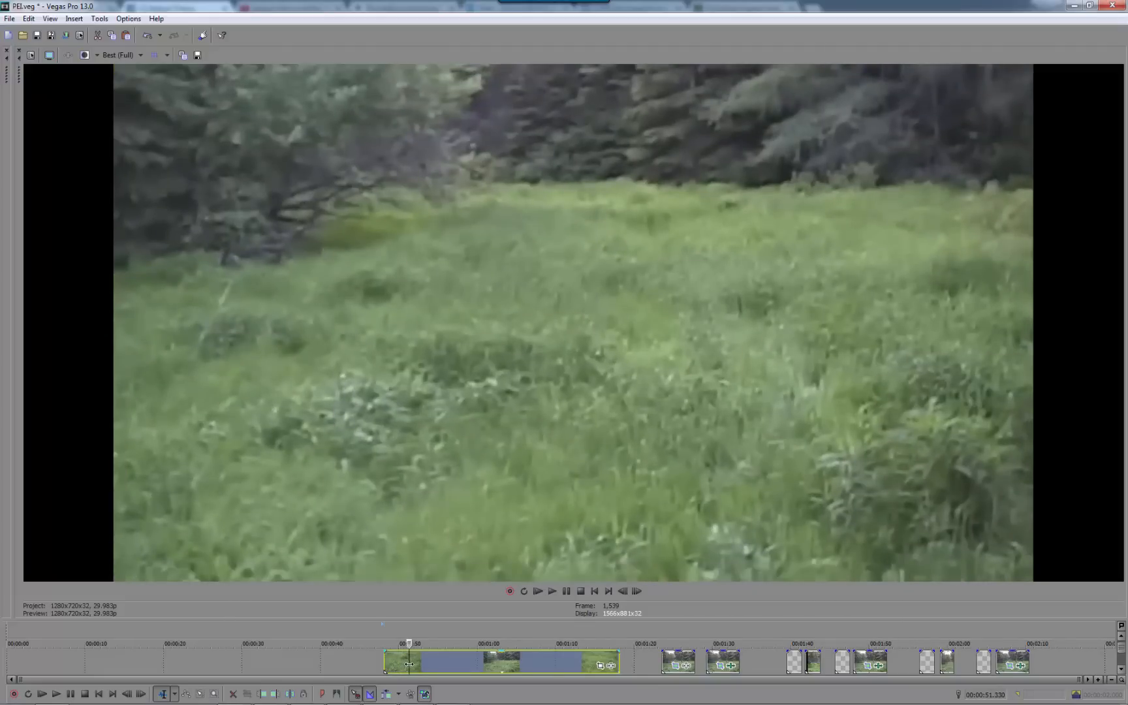
mouse_move(999, 385)
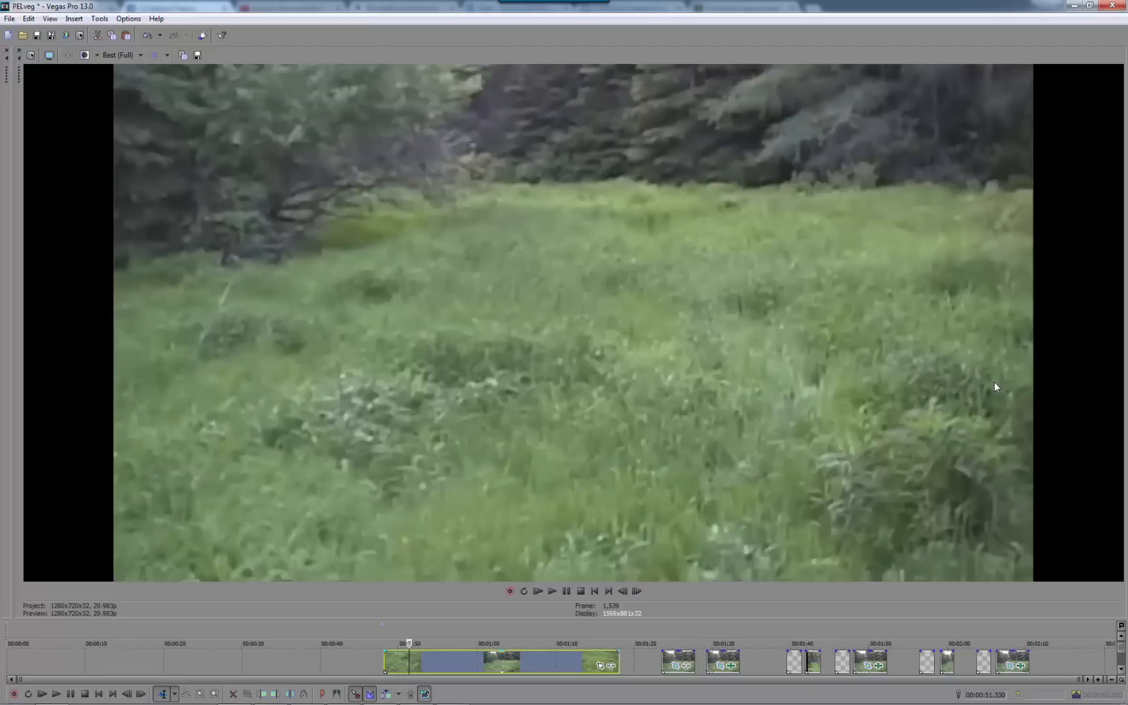
mouse_move(566, 662)
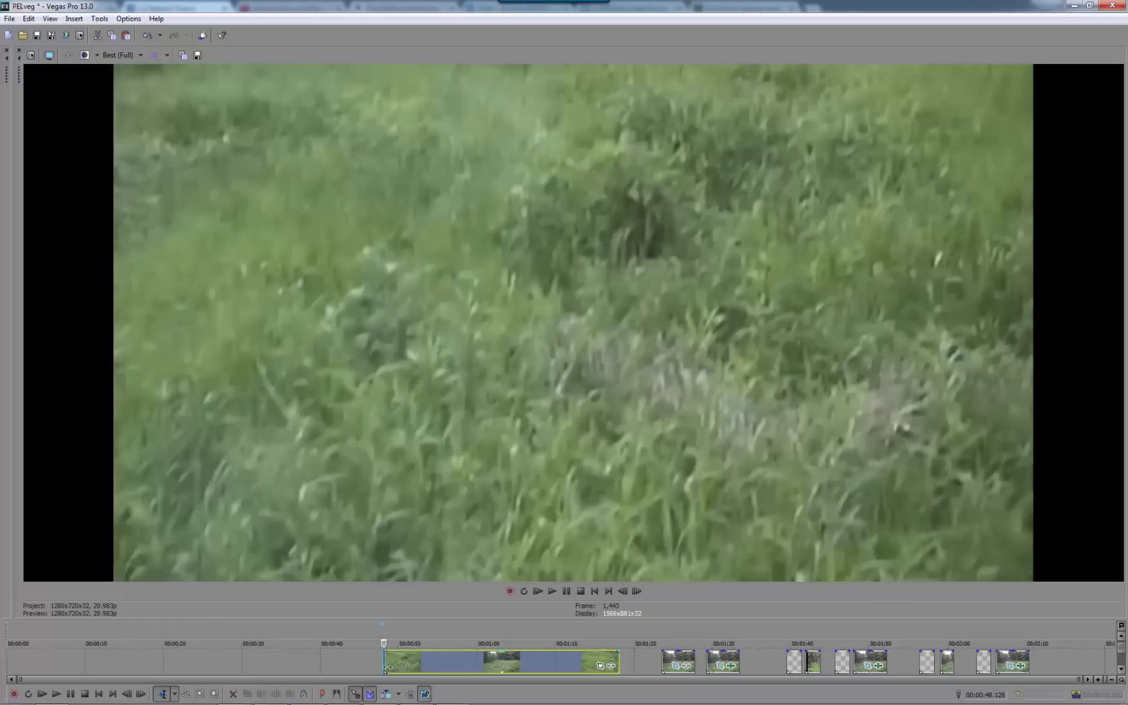
- Select the next clip group around 1:23 showing a person walking toward the trees
click(496, 644)
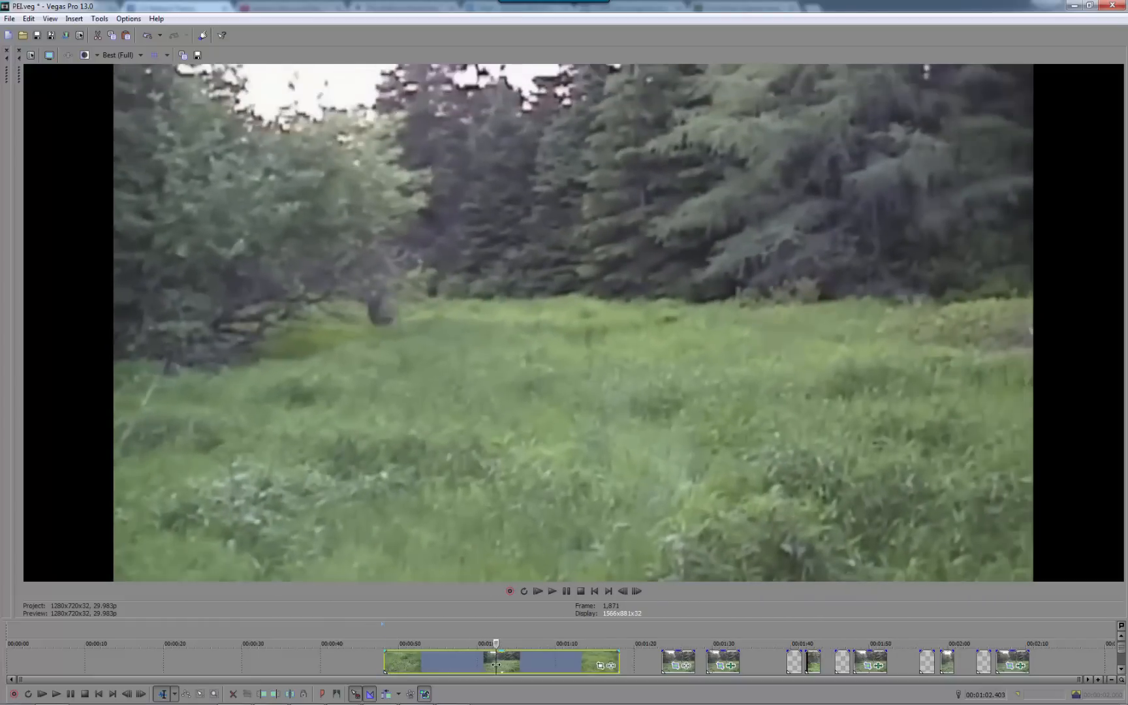
click(525, 642)
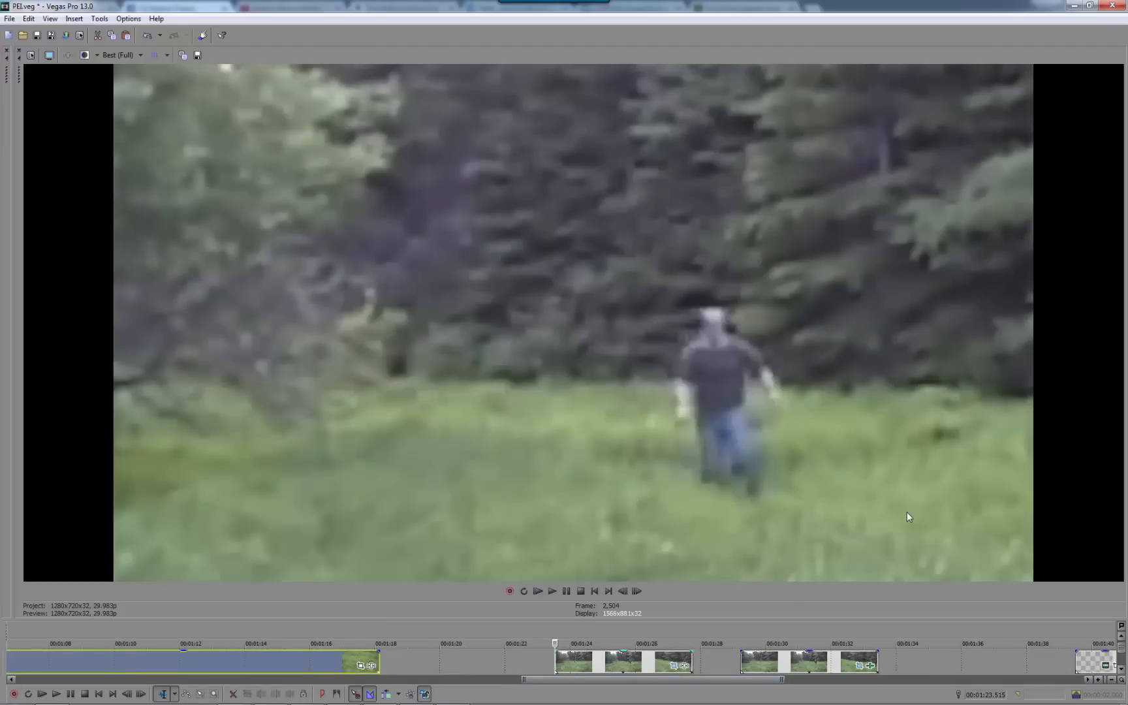
- Play into the enlarged clip around 1:31 of the dark figure crossing the grass
click(551, 590)
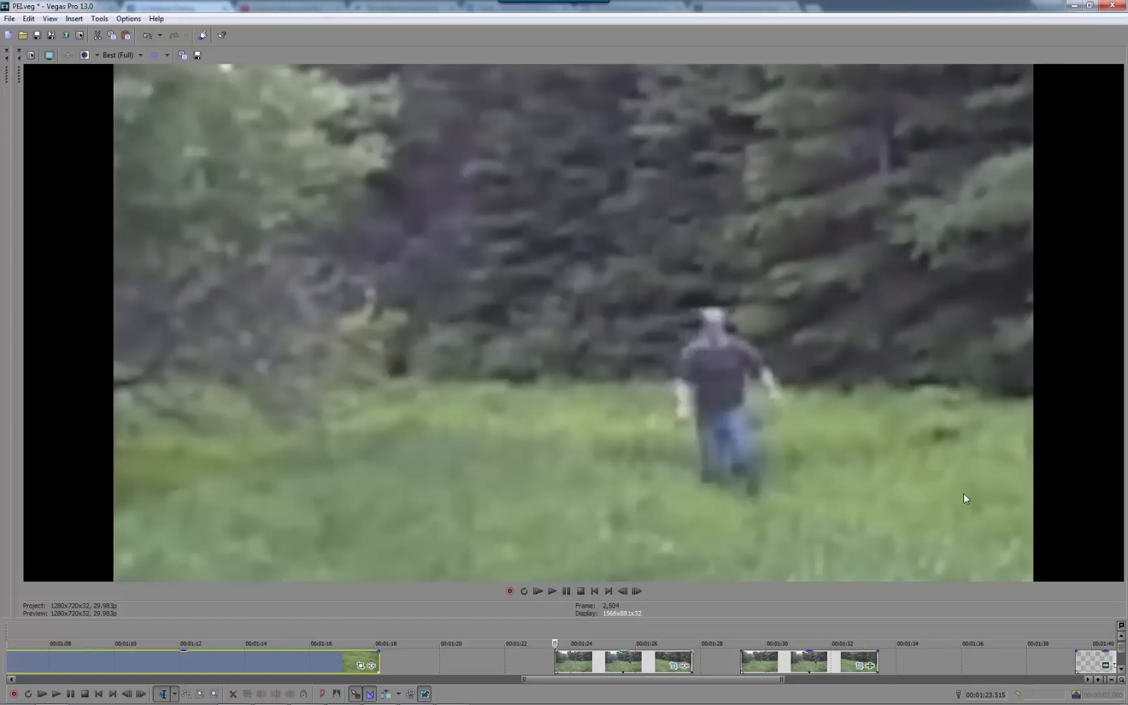
mouse_move(985, 576)
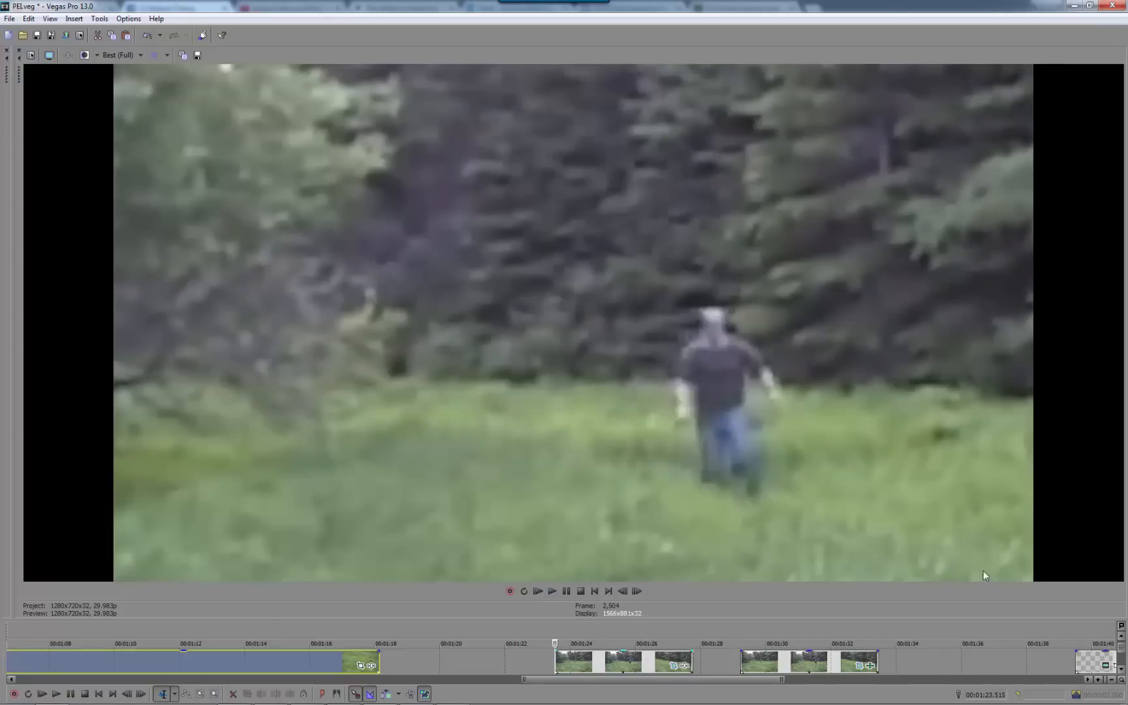
click(551, 590)
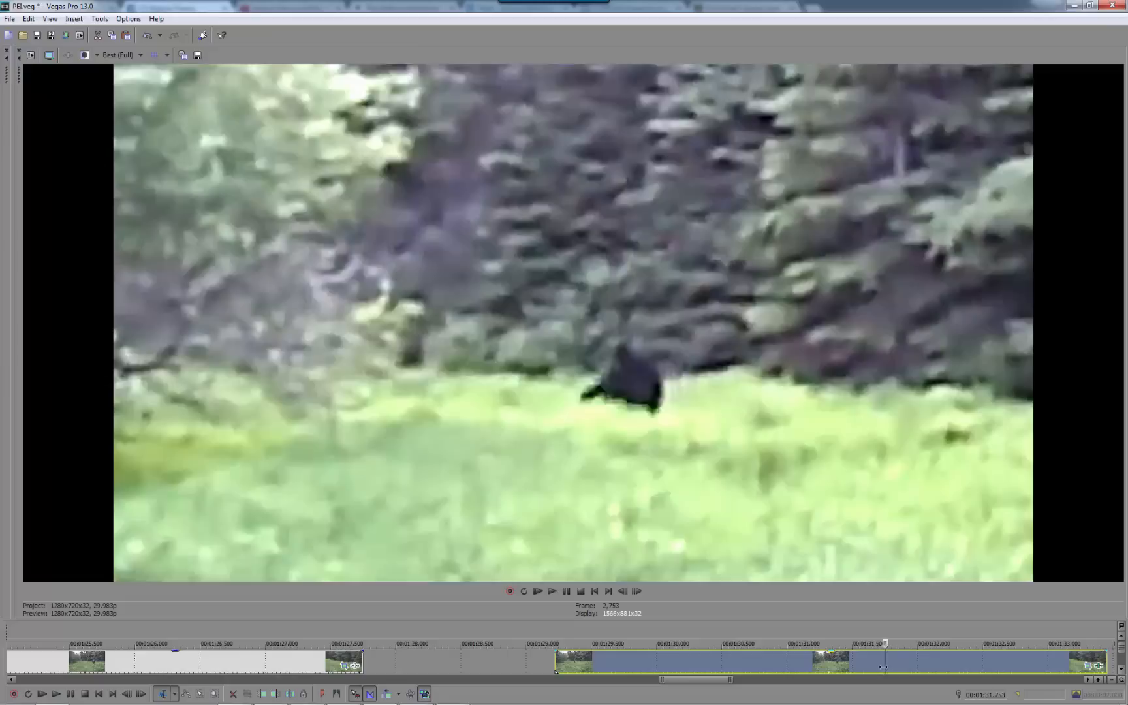
click(785, 643)
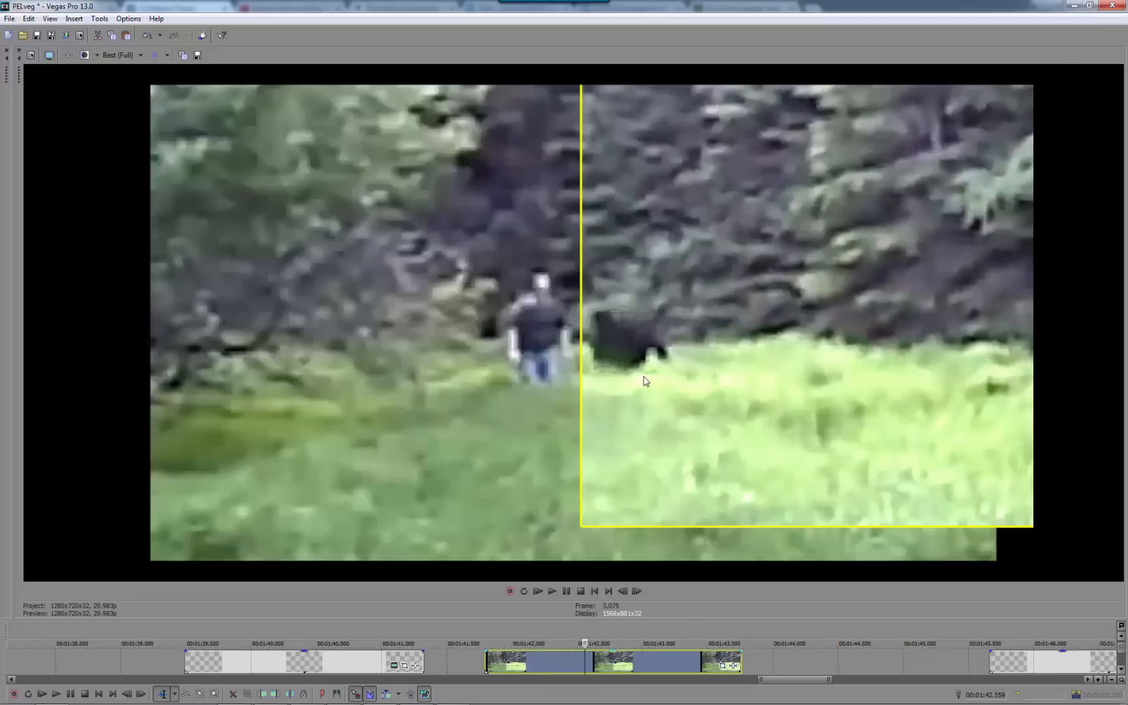
mouse_move(640, 352)
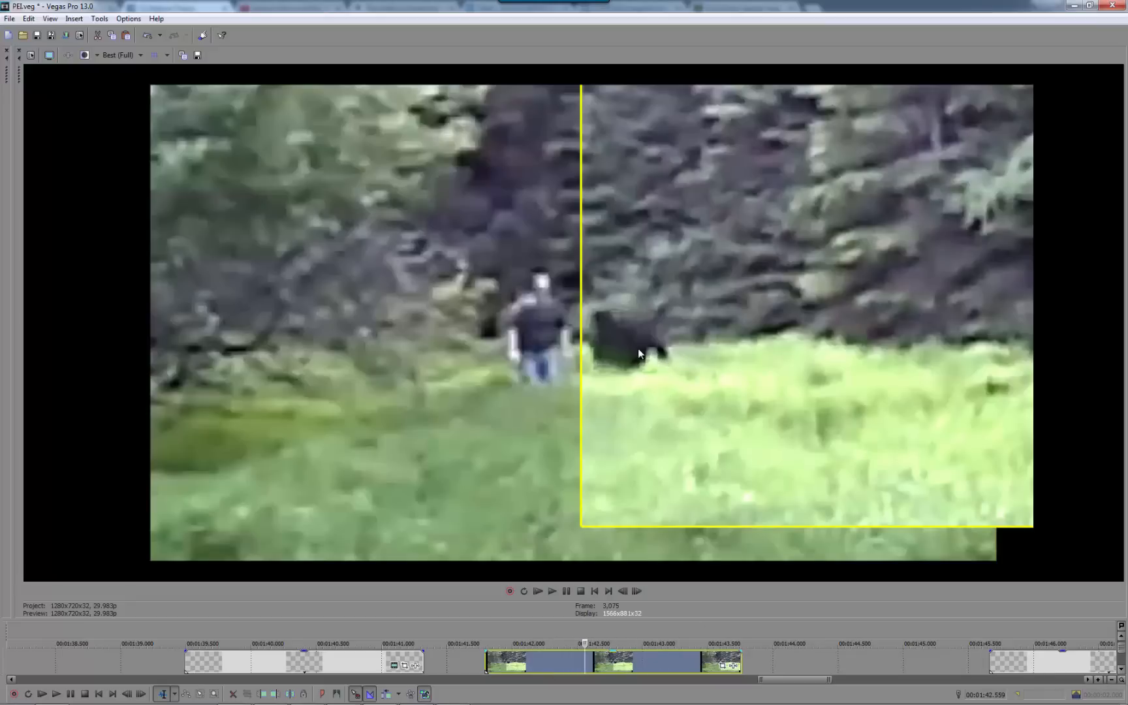
mouse_move(597, 323)
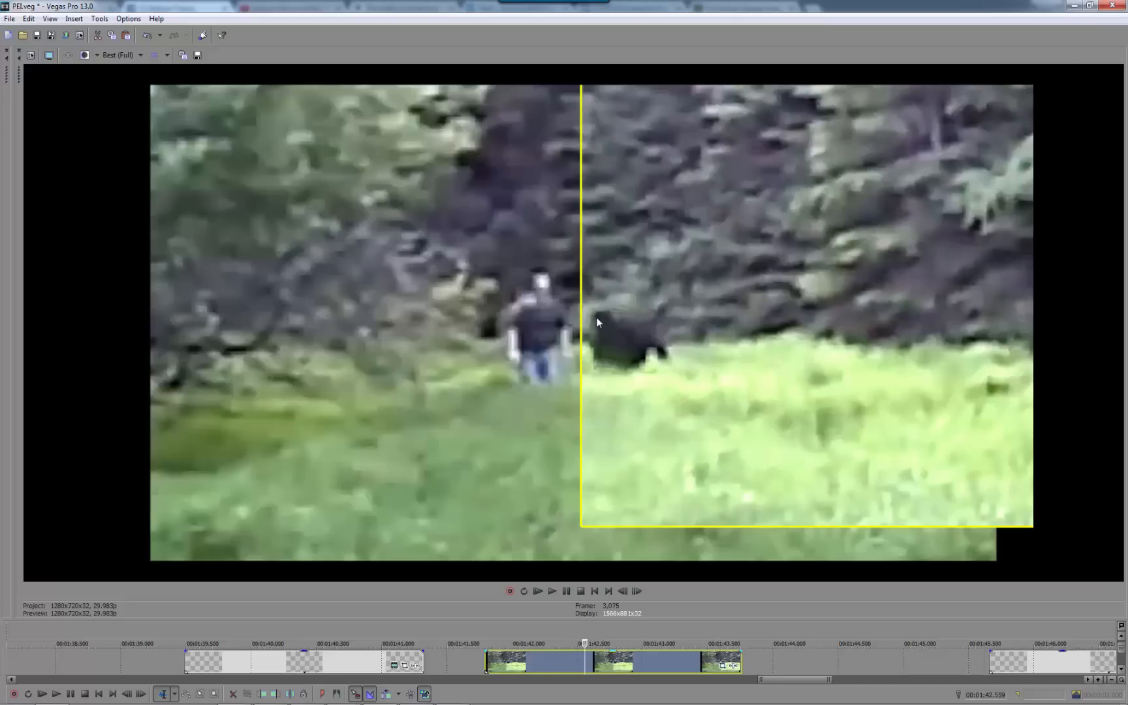
mouse_move(543, 277)
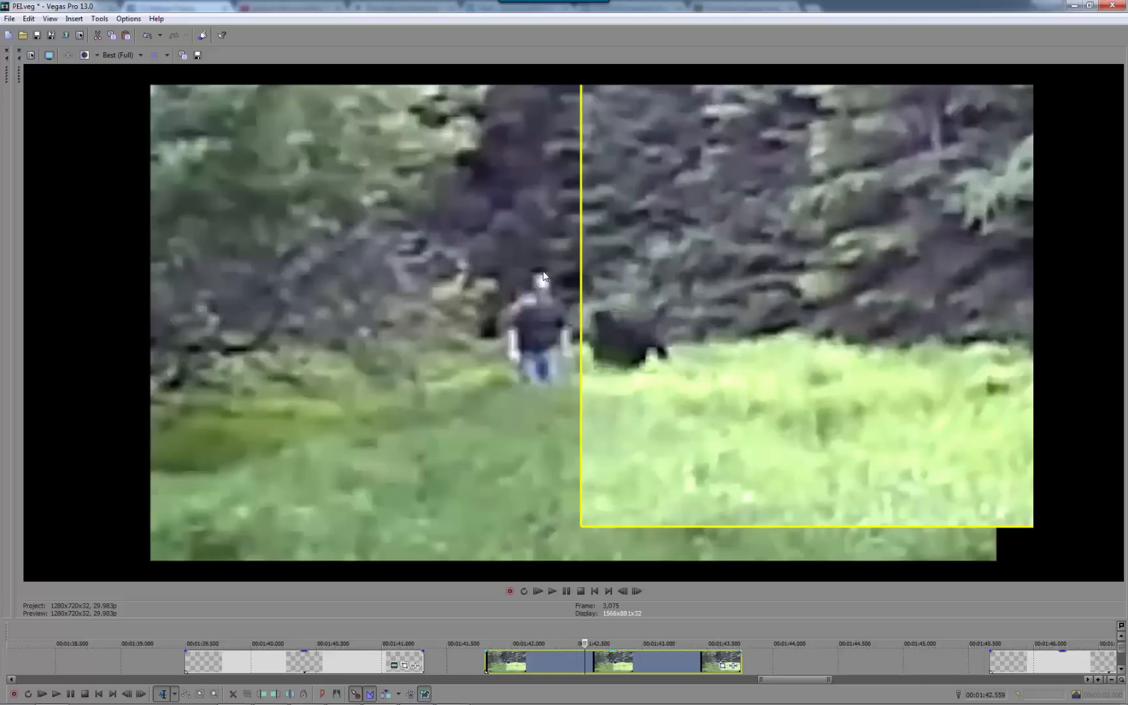
mouse_move(636, 338)
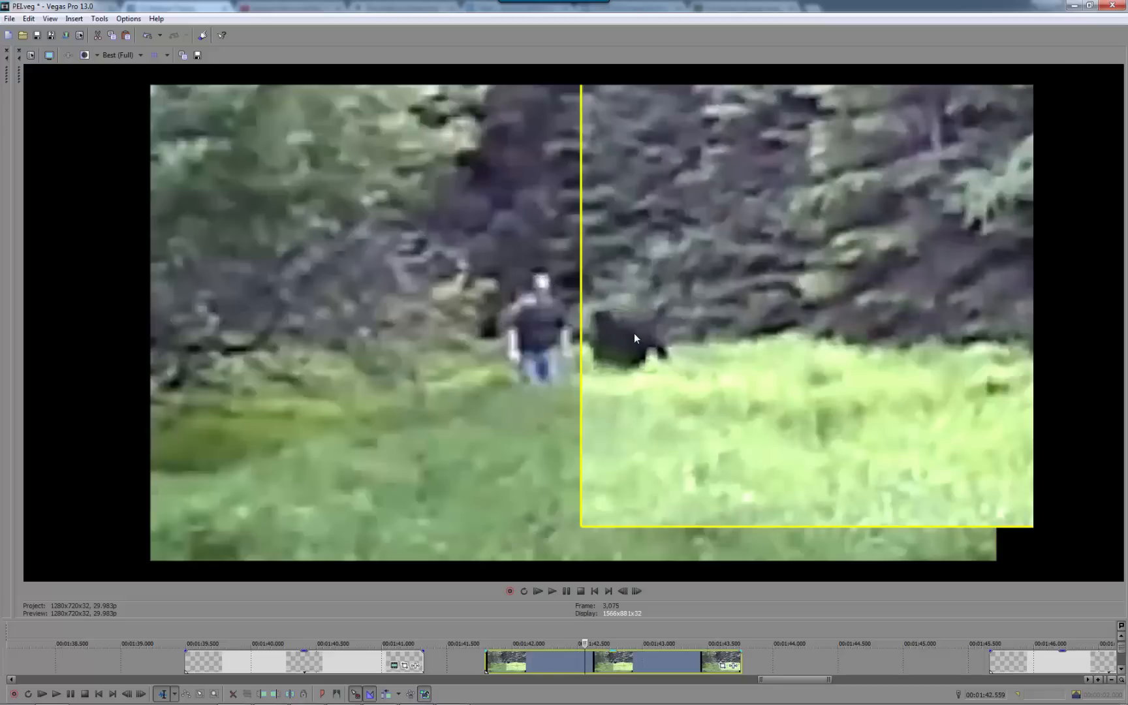
mouse_move(655, 358)
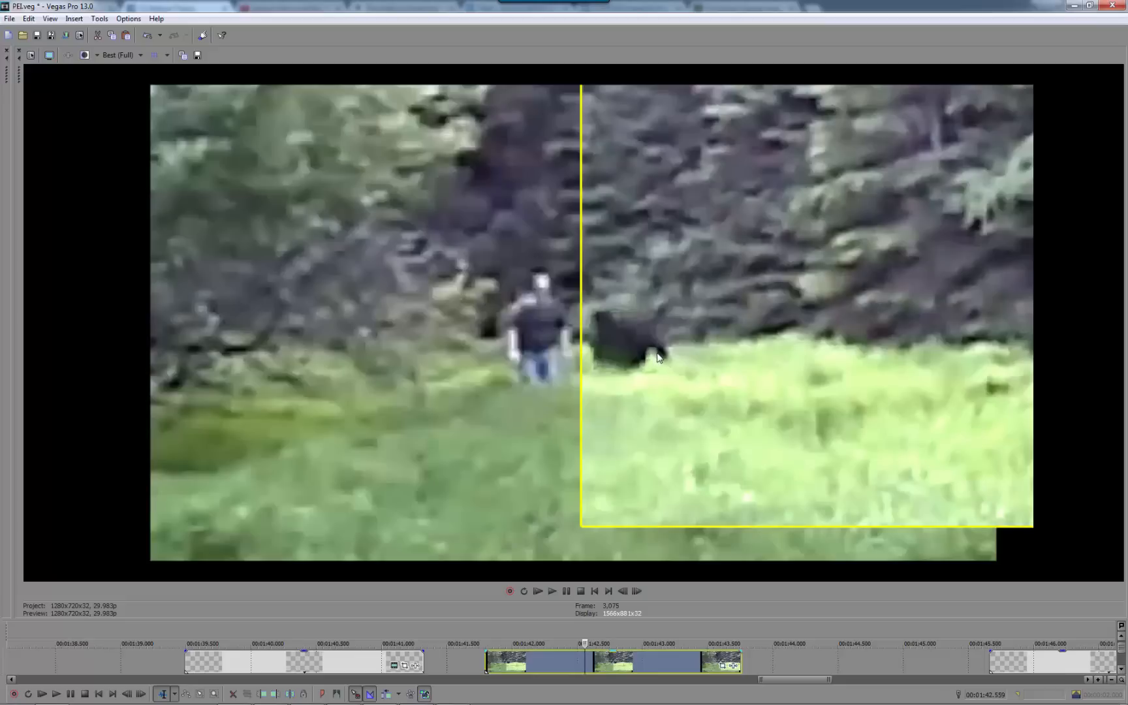
mouse_move(602, 344)
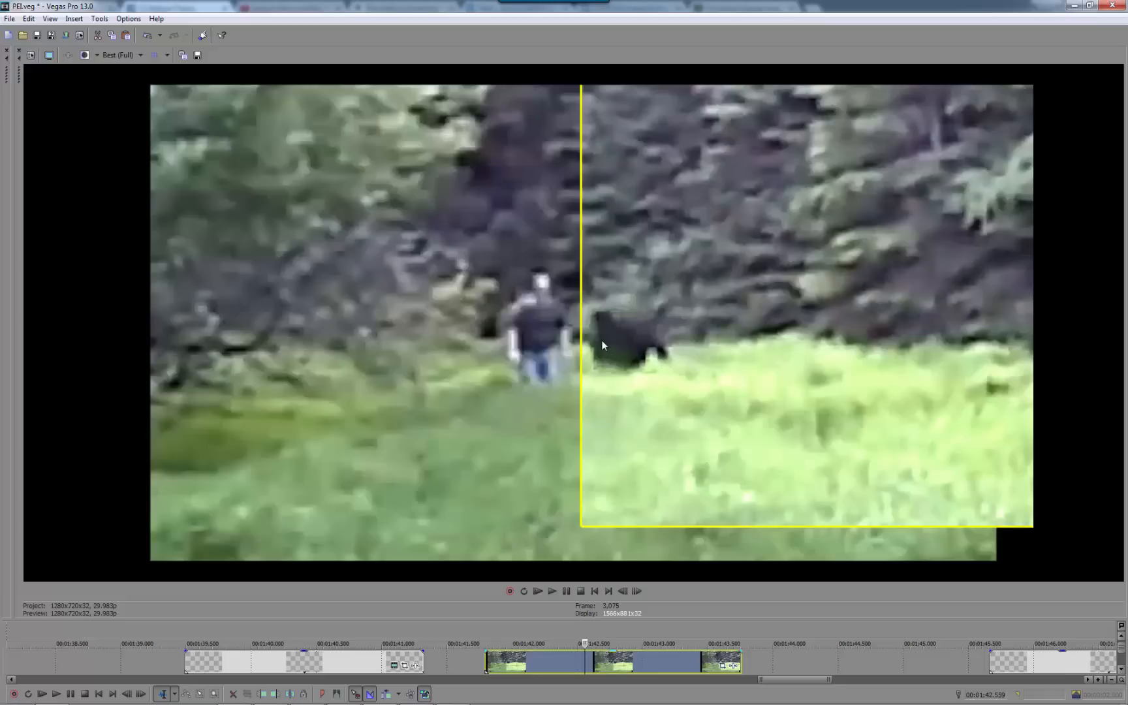
mouse_move(673, 361)
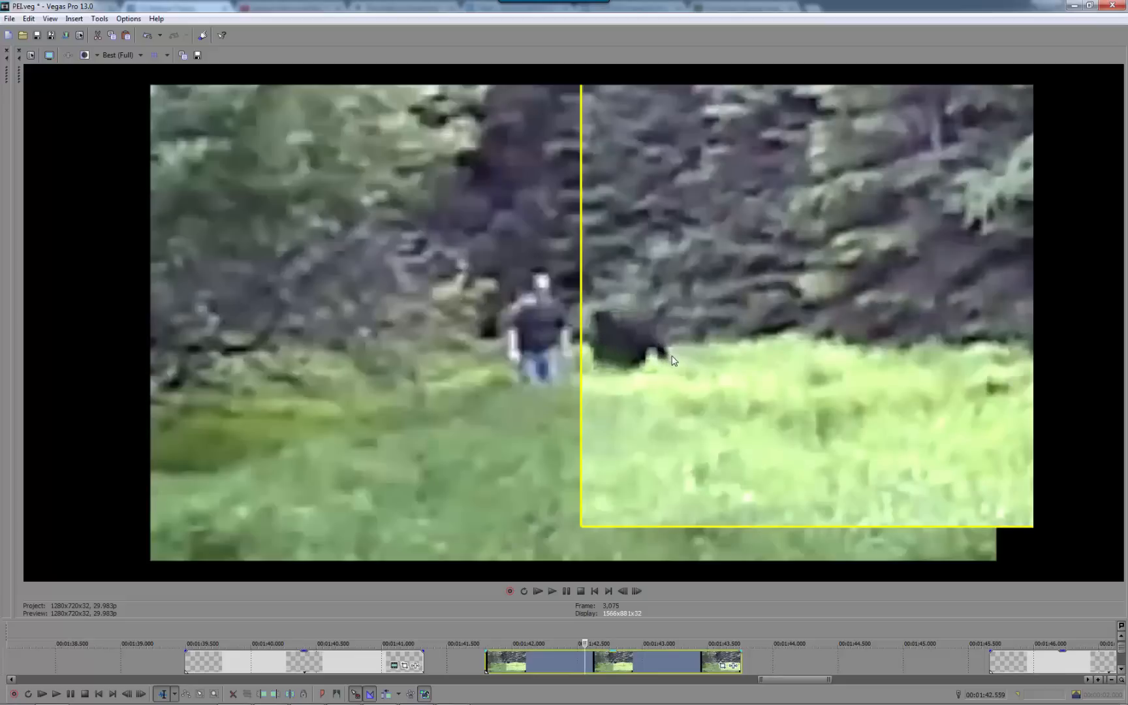
mouse_move(654, 357)
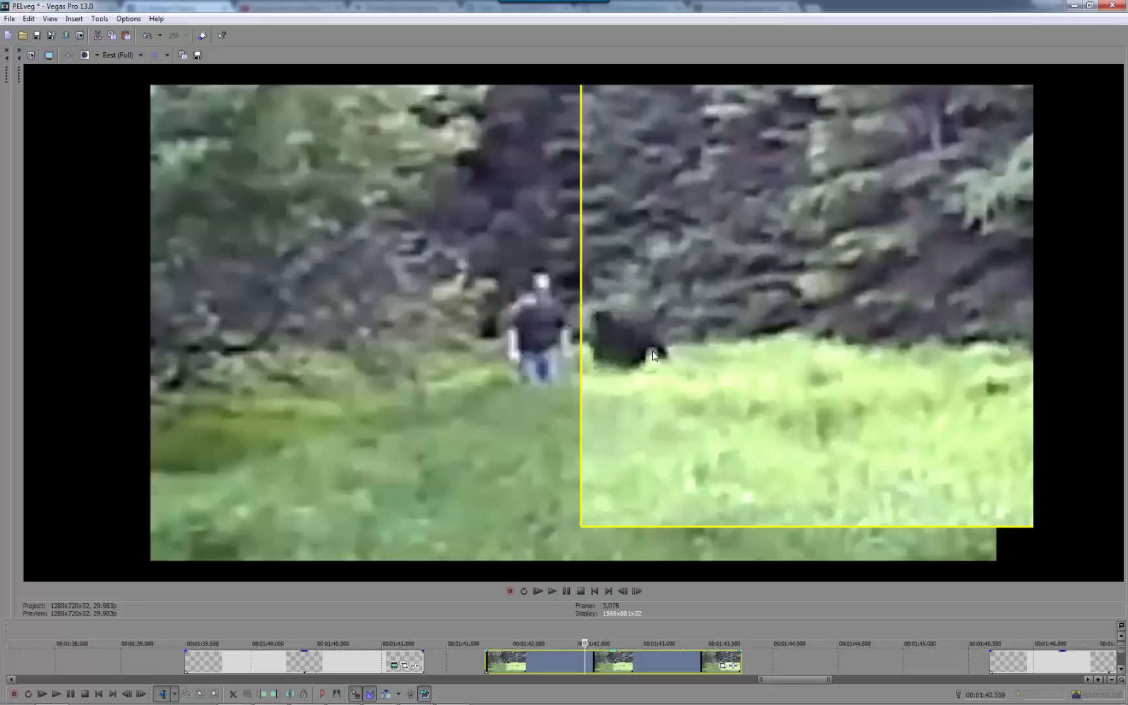
mouse_move(571, 337)
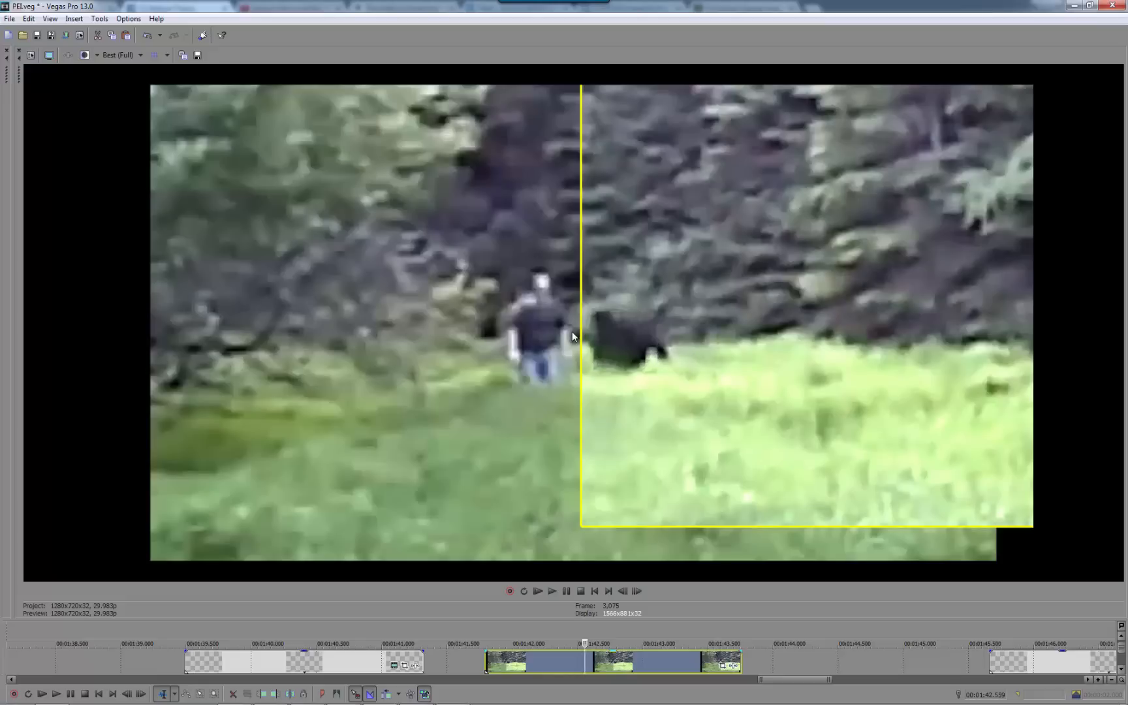
mouse_move(574, 341)
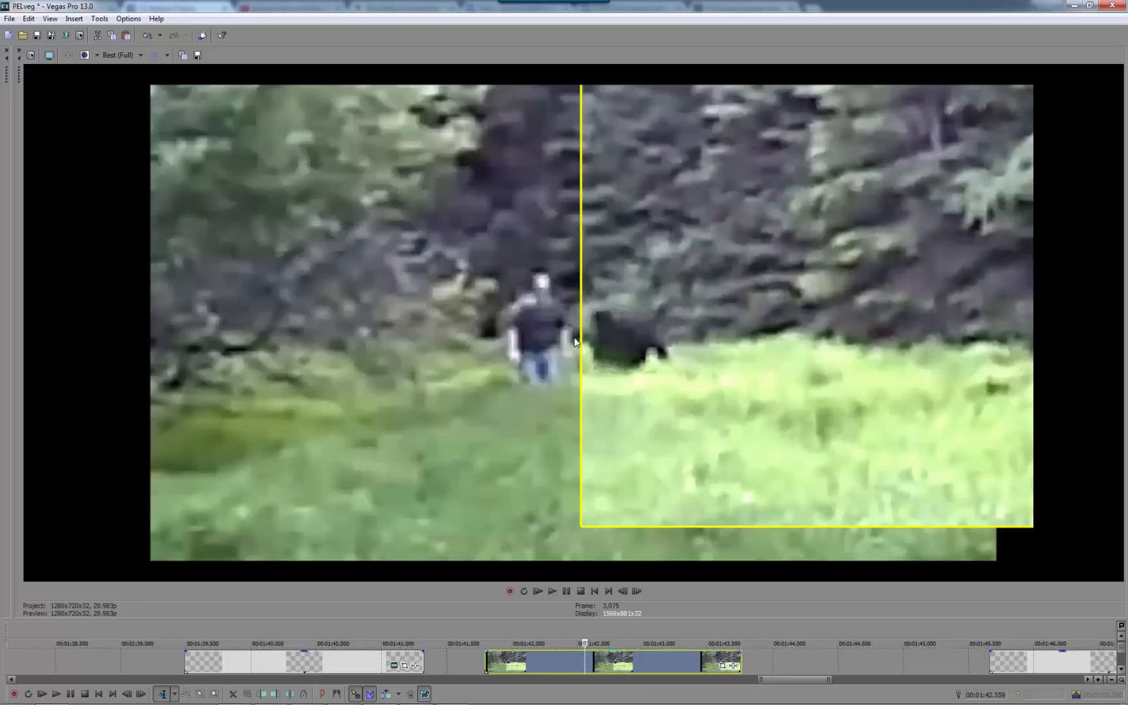
mouse_move(534, 386)
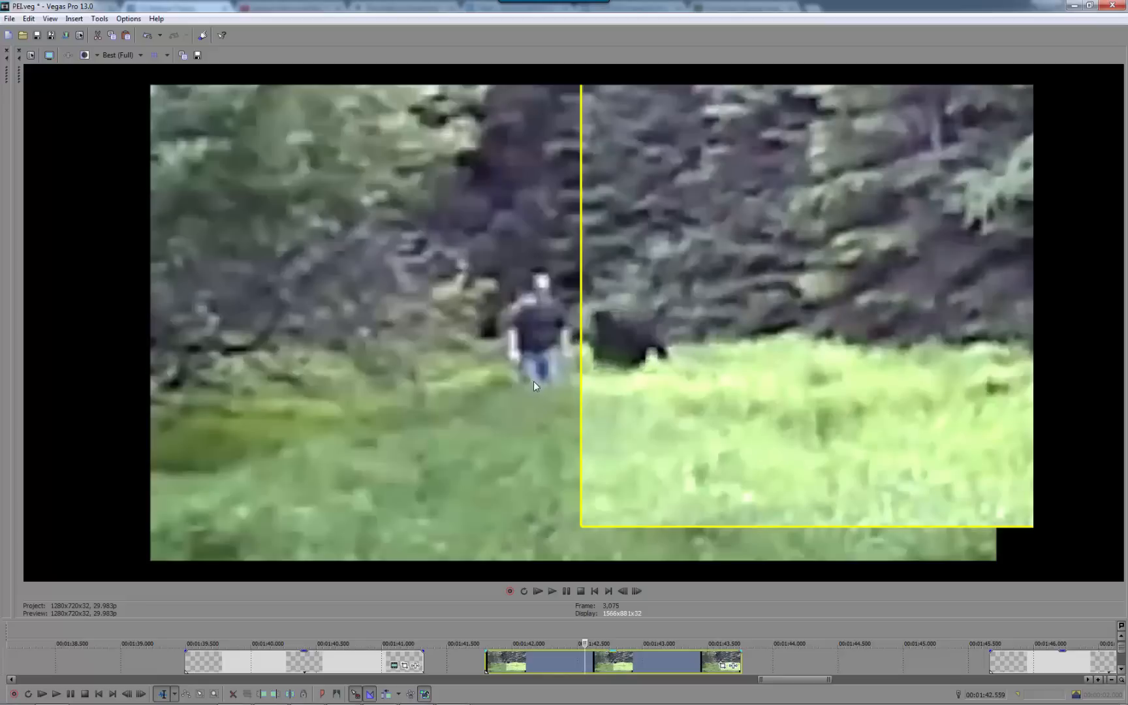
mouse_move(563, 384)
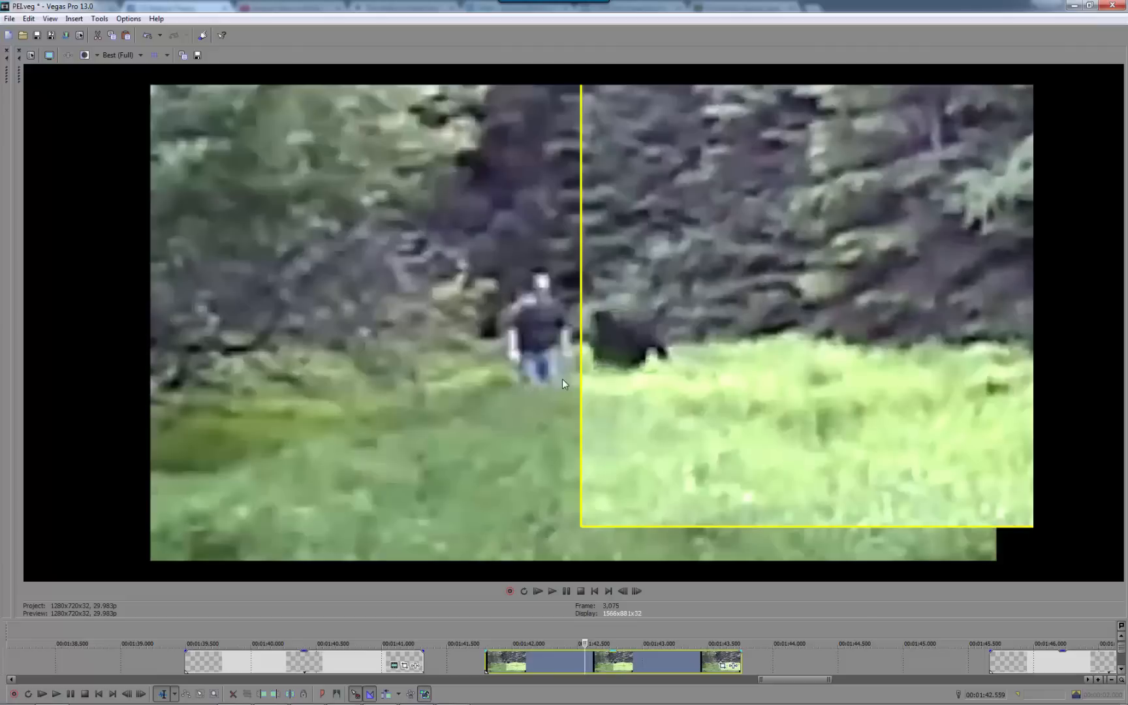
mouse_move(530, 388)
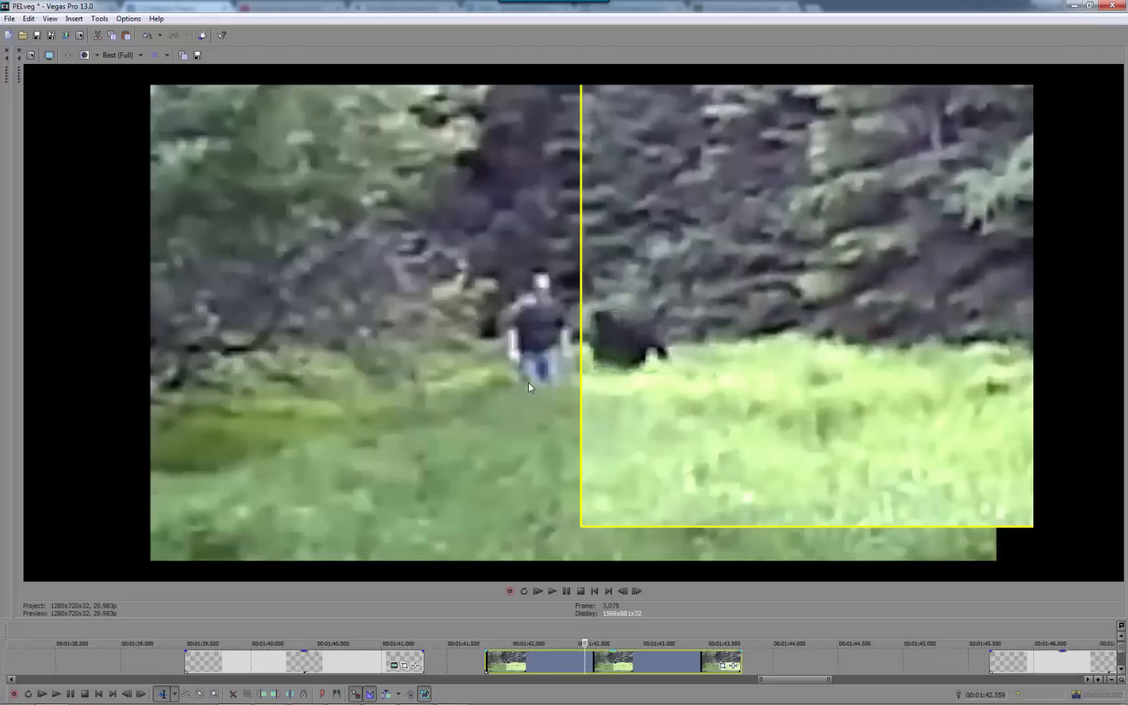
mouse_move(534, 389)
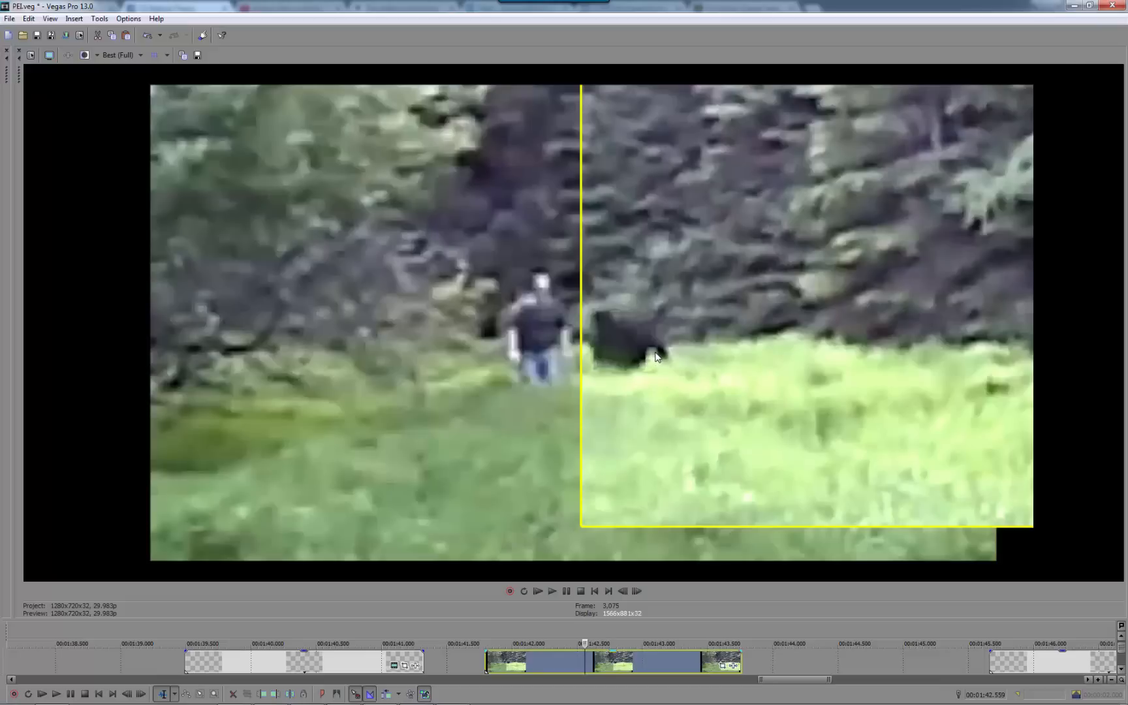
mouse_move(662, 626)
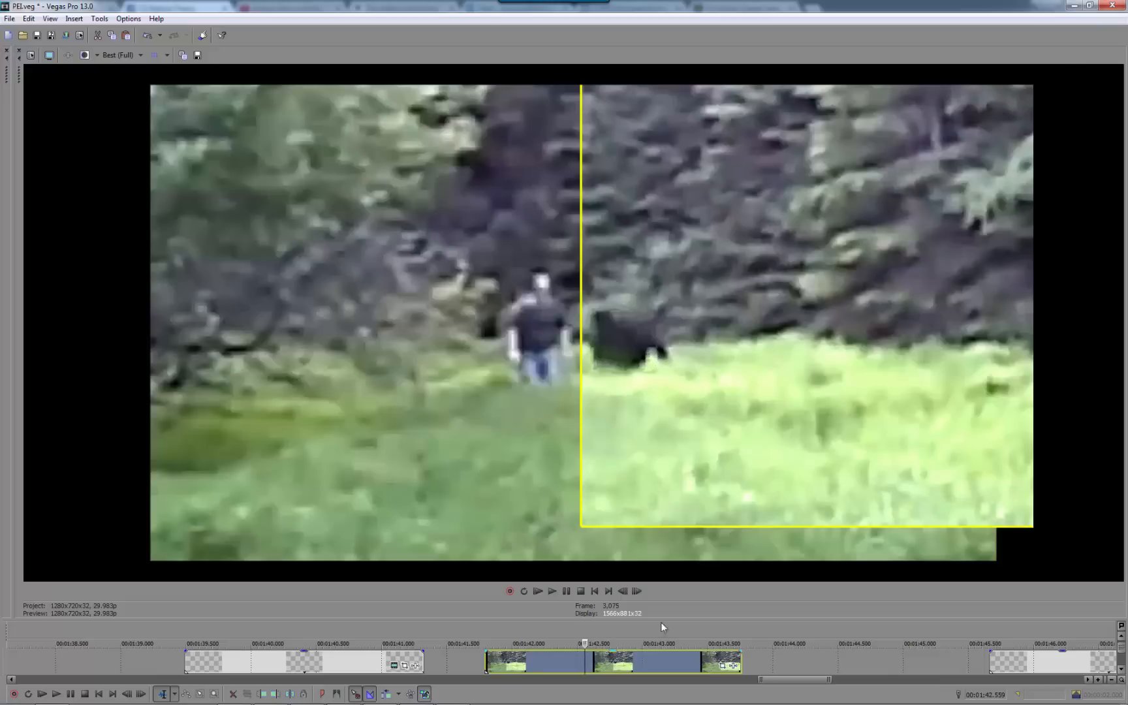
mouse_move(627, 395)
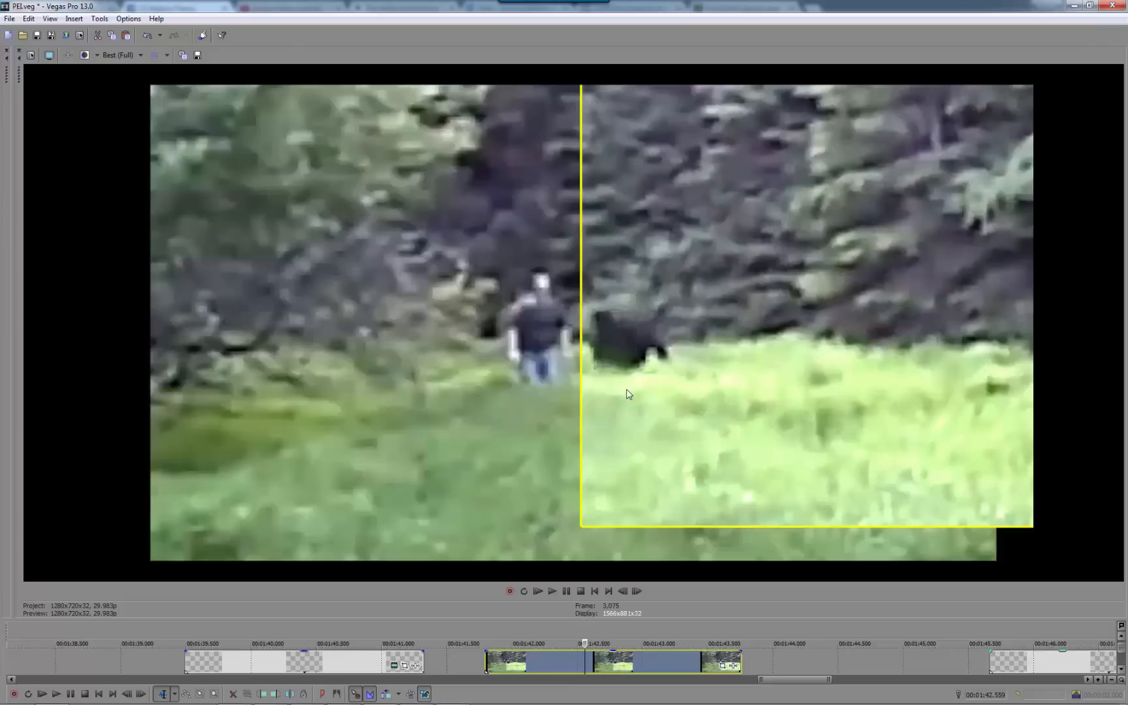
mouse_move(660, 358)
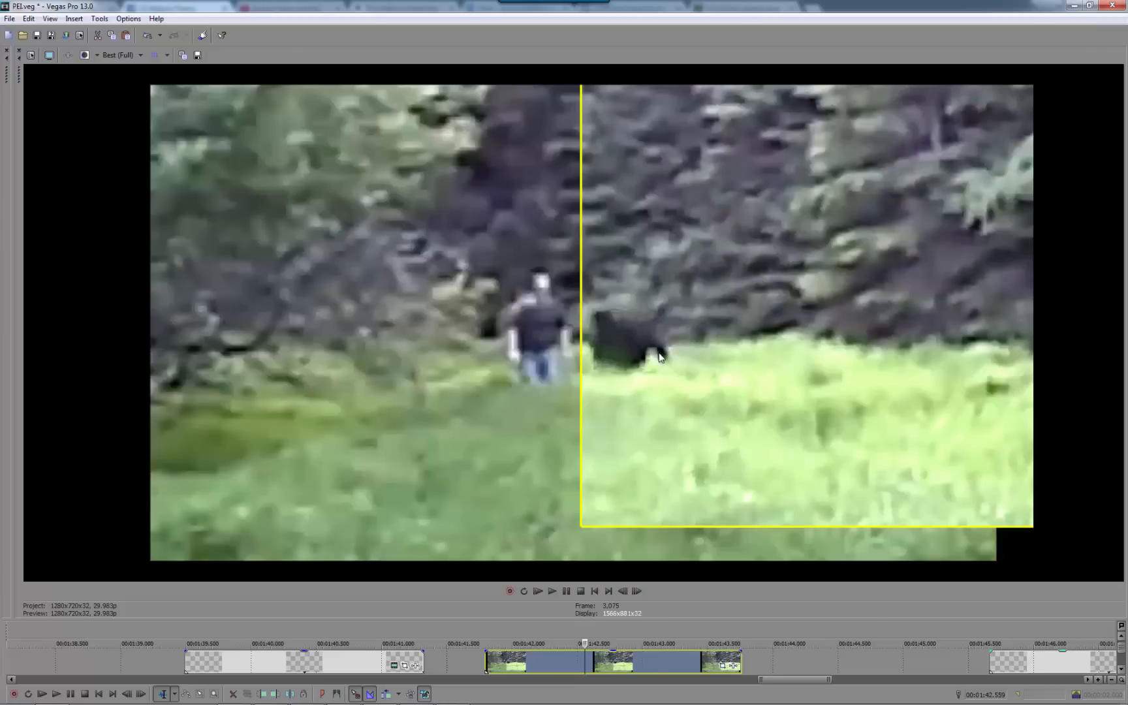
mouse_move(671, 378)
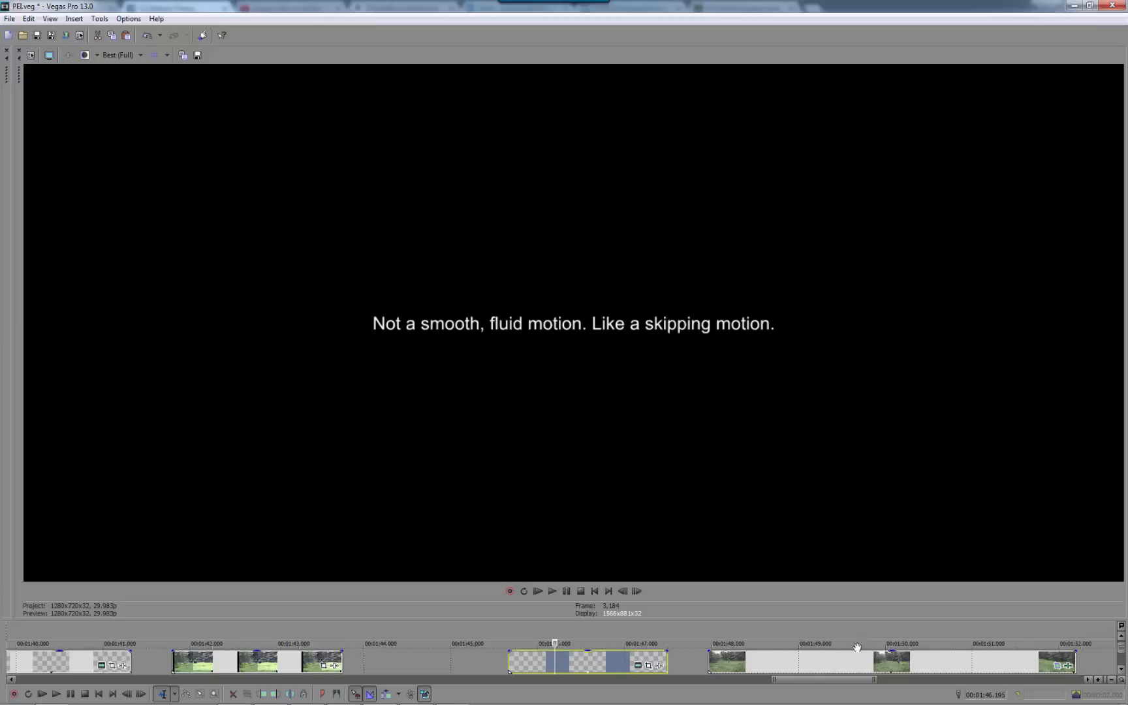
- Scrub the field clip after the caption, from the dark figure in grass back to the man walking
click(716, 644)
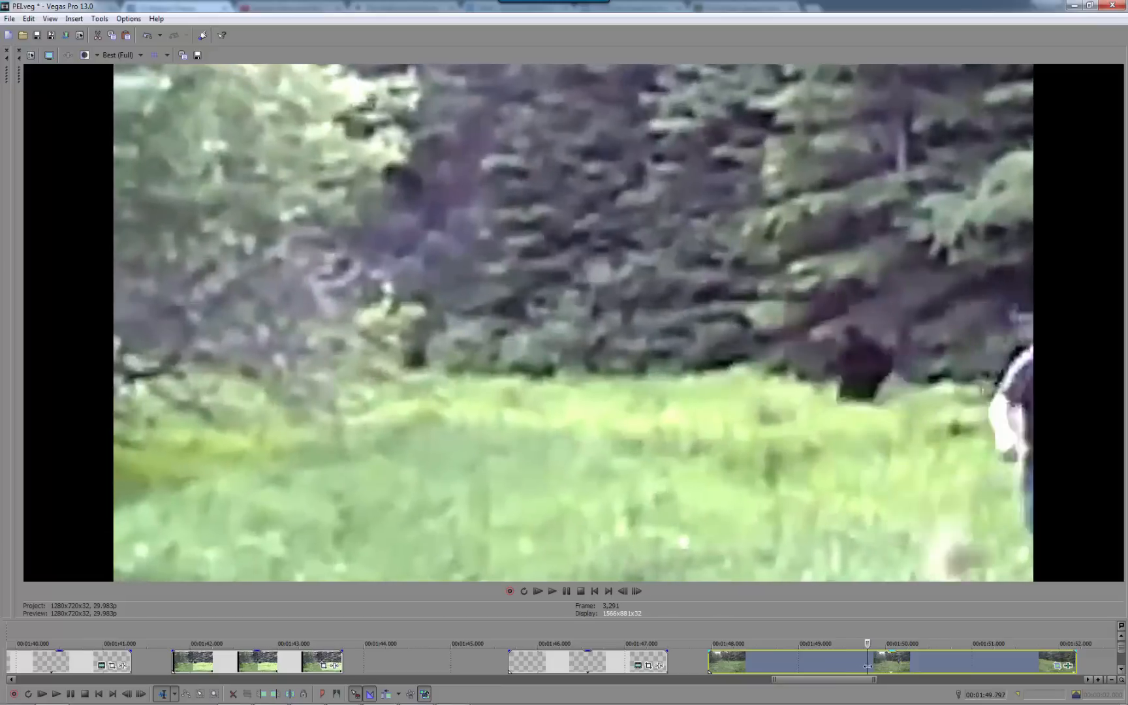
click(537, 590)
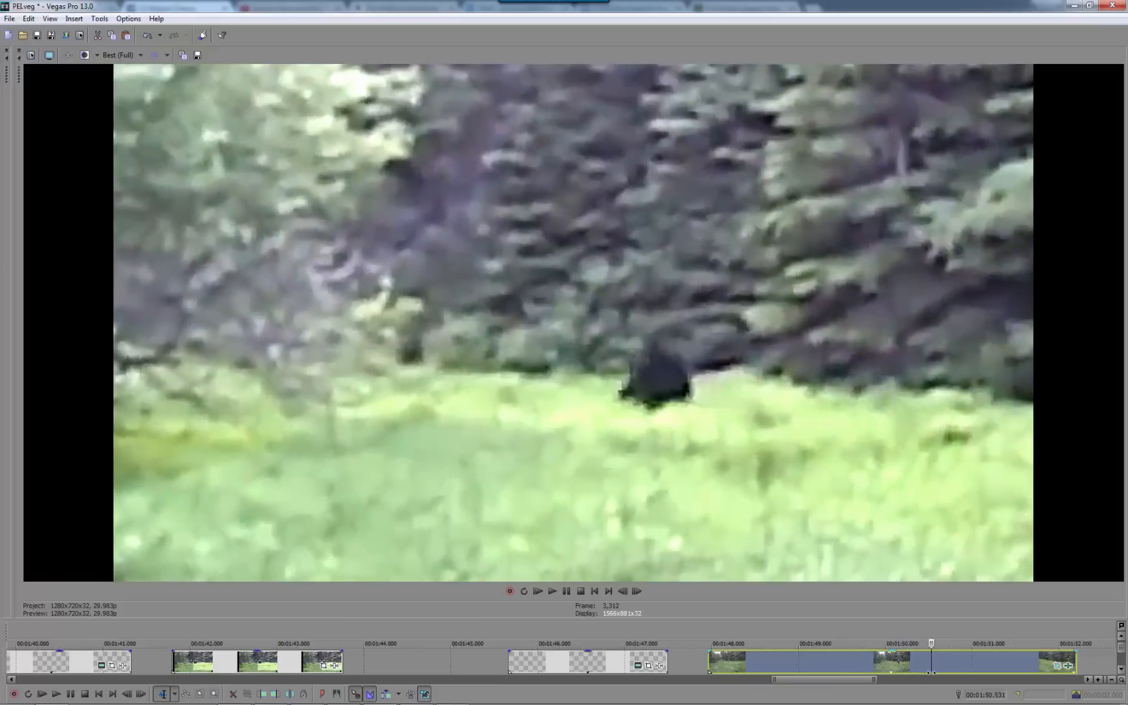
click(537, 590)
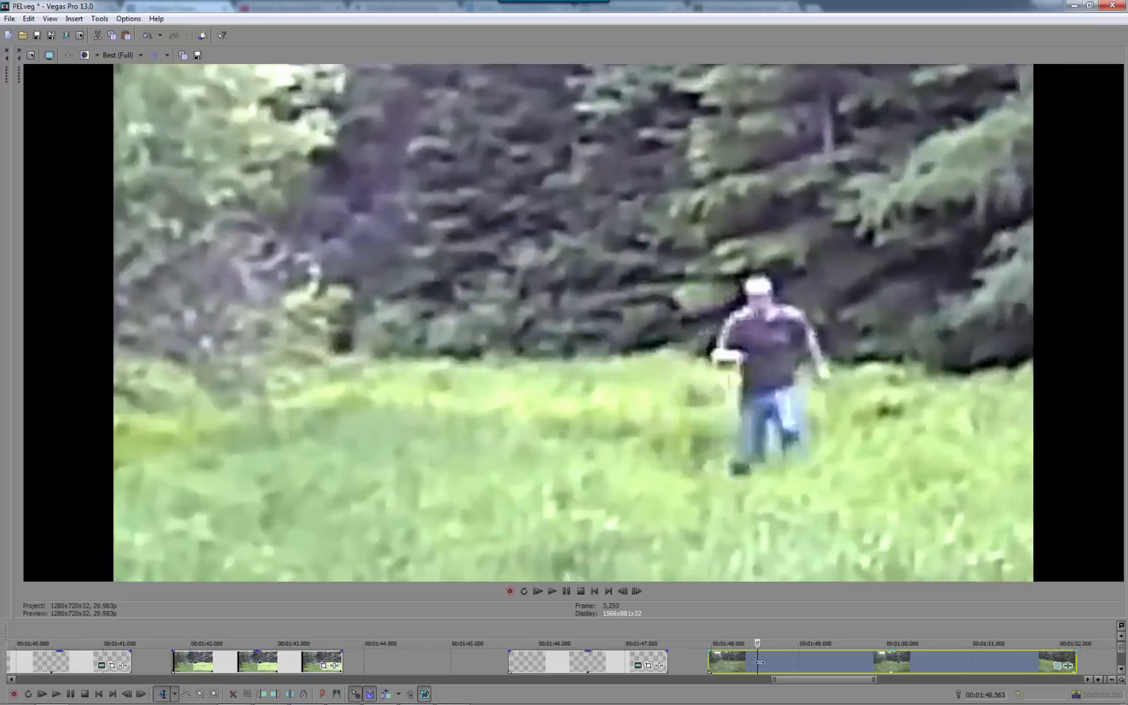
click(551, 590)
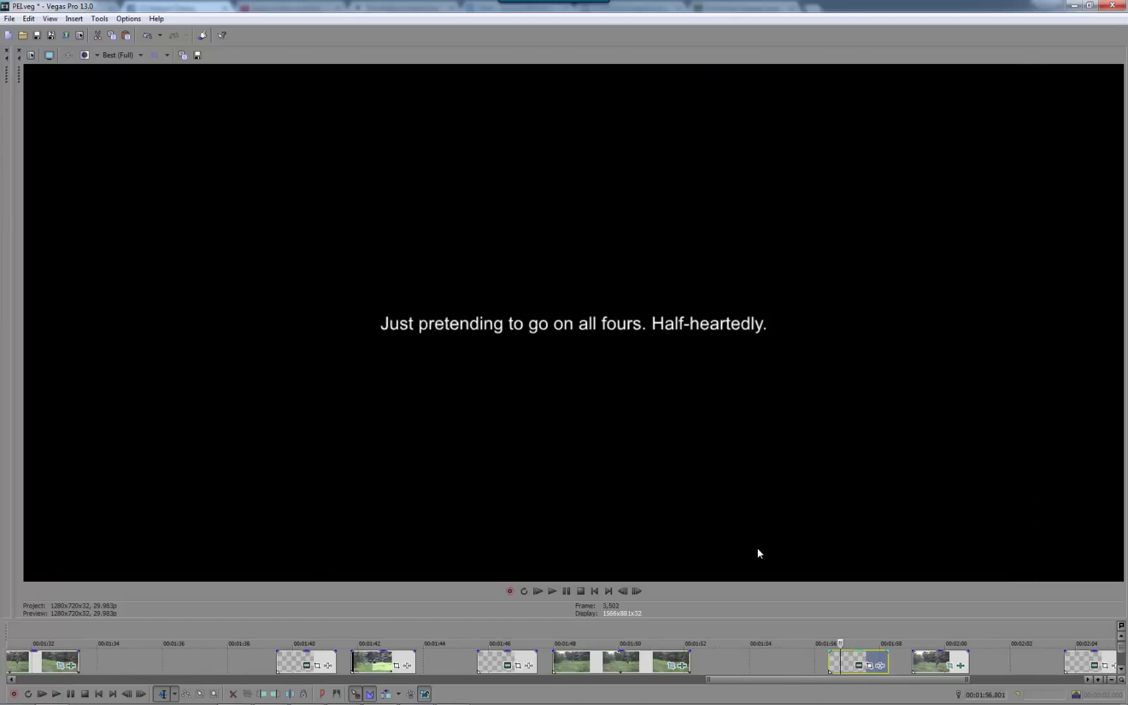
mouse_move(837, 599)
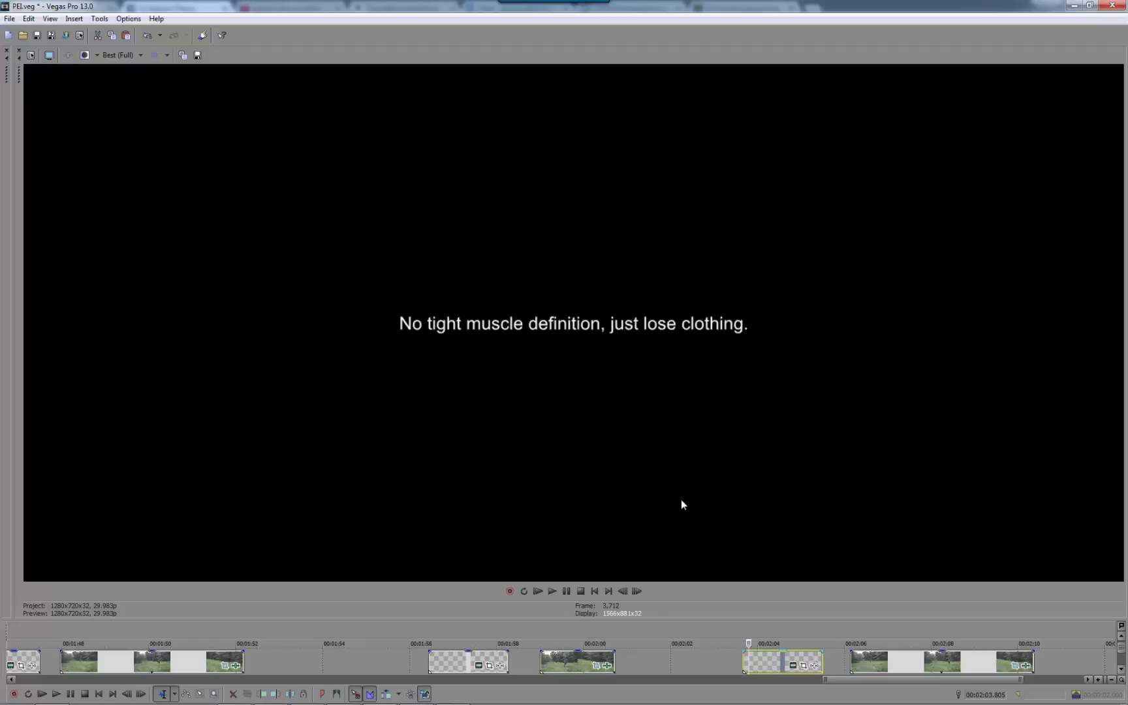
mouse_move(858, 632)
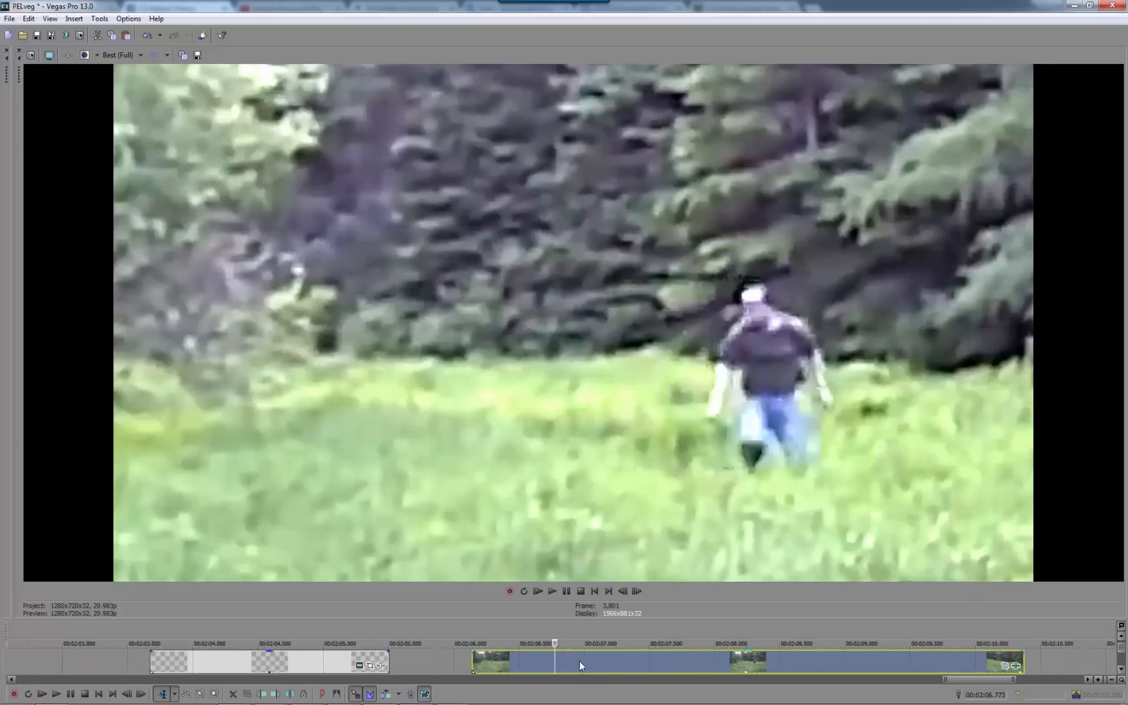
- Preview a later frame past the loose-clothing card showing the dark figure crossing the grass
click(794, 652)
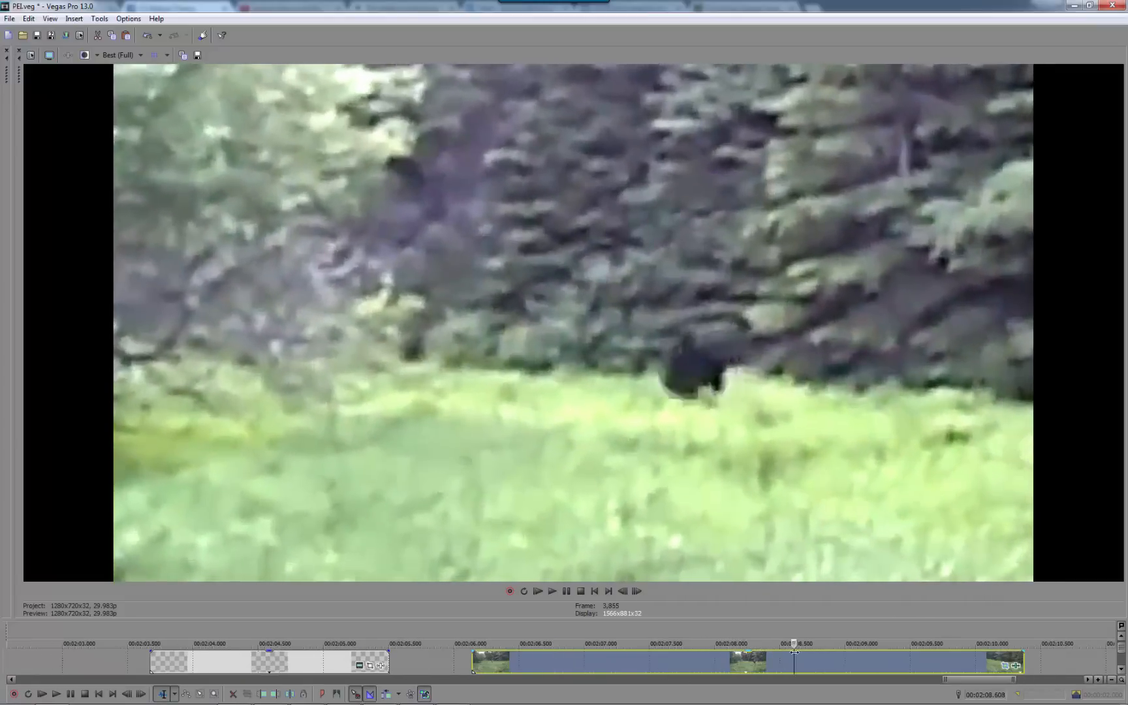